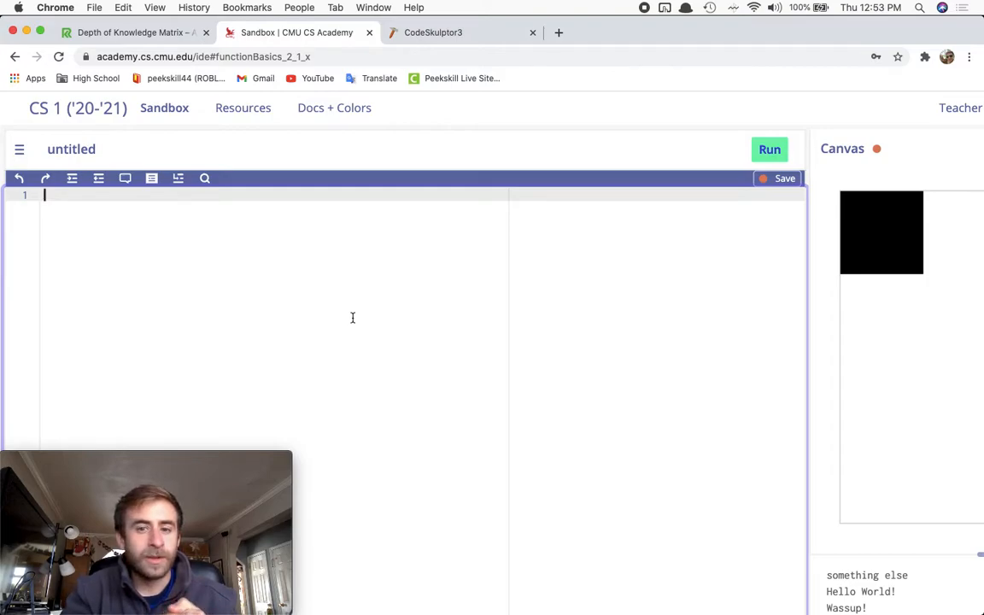
{"action": "mouse_move", "coordinate": [769, 151]}
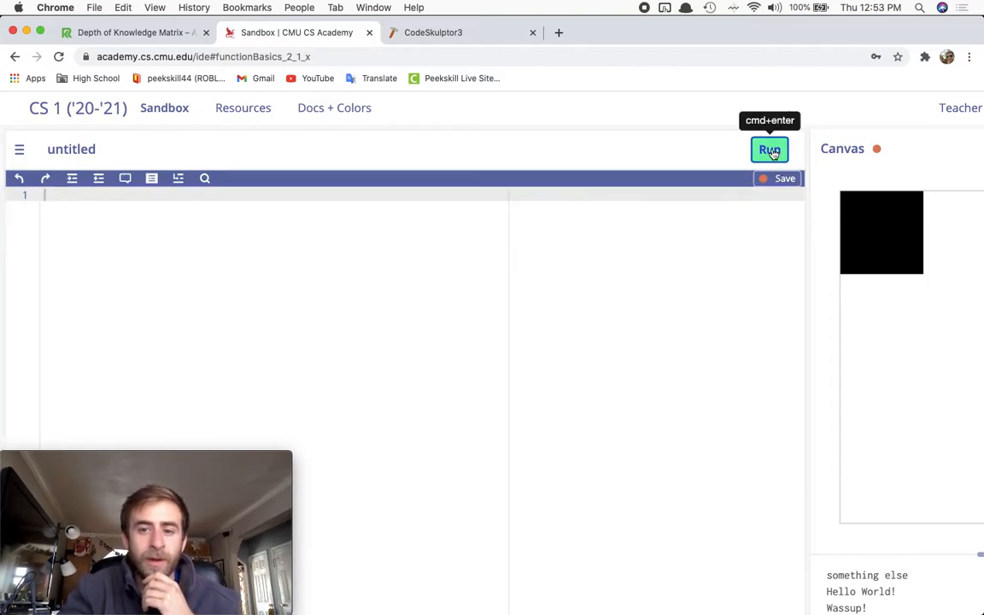
Write the header def drawCircleRhombus(x, y, circColor): on line 1, fixing the misspelled name.
{"action": "left_click", "coordinate": [770, 149]}
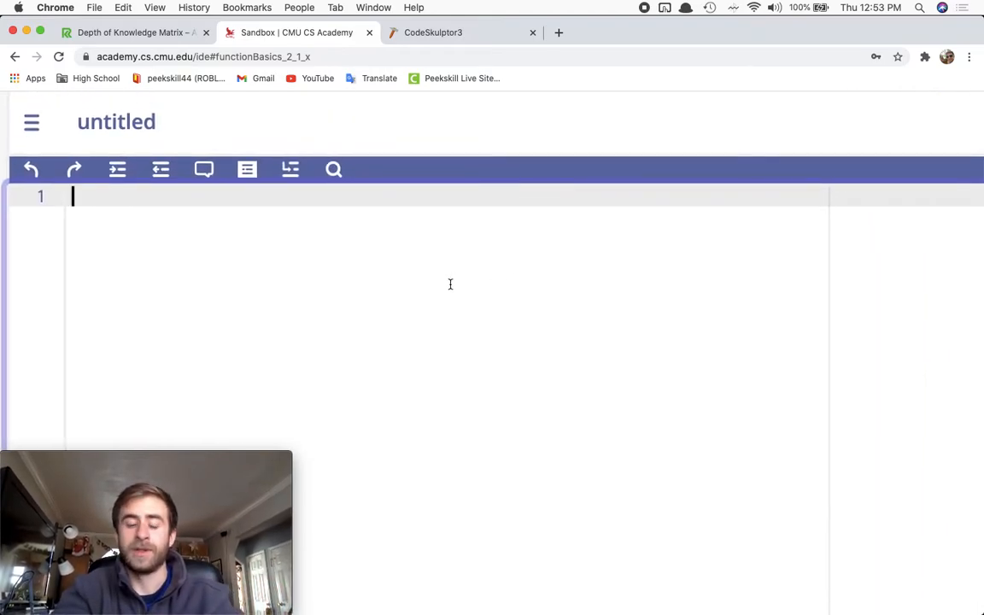
{"action": "type", "text": "def"}
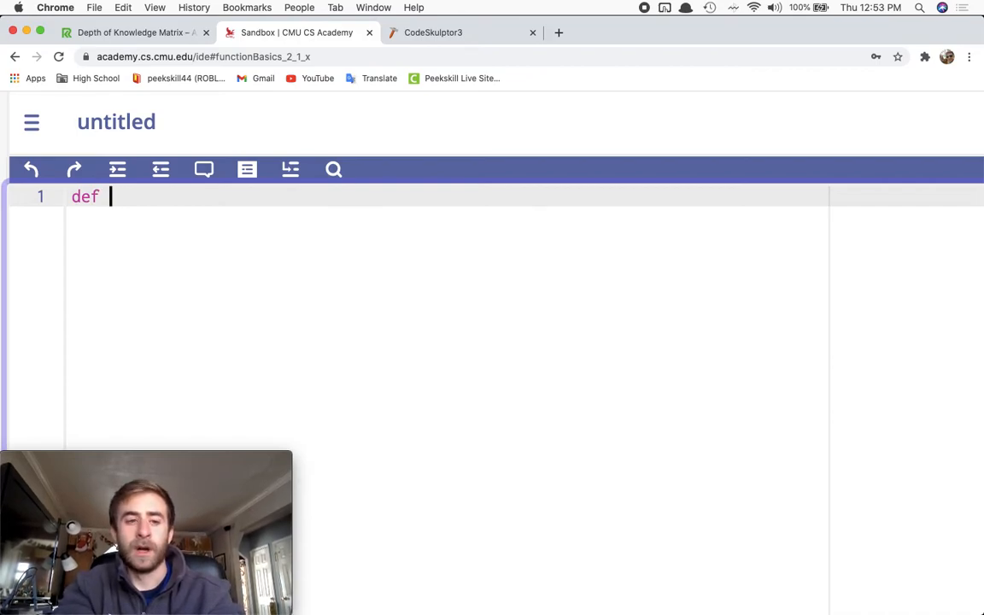
{"action": "type", "text": "draw"}
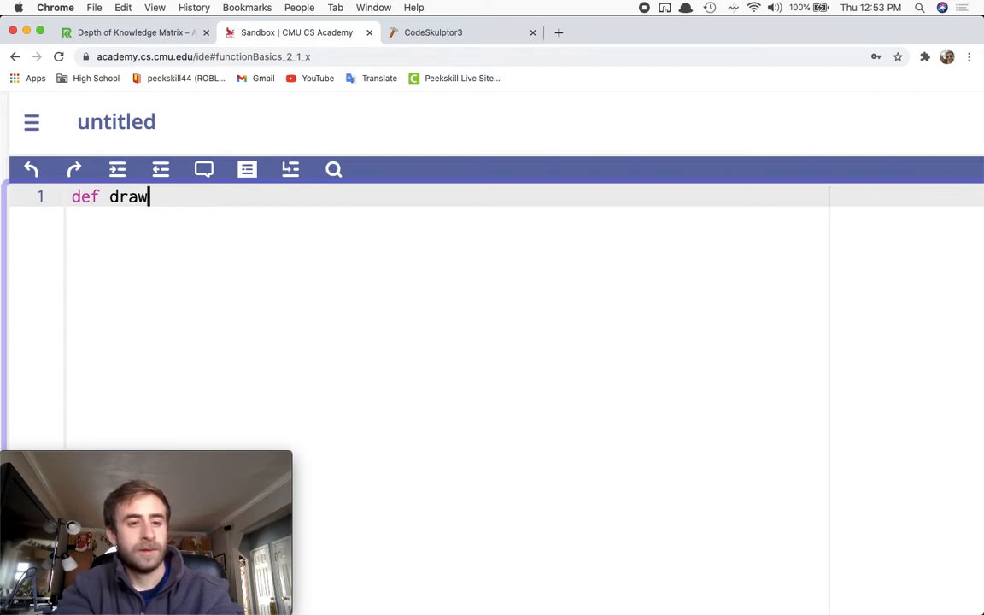
{"action": "type", "text": "Circl"}
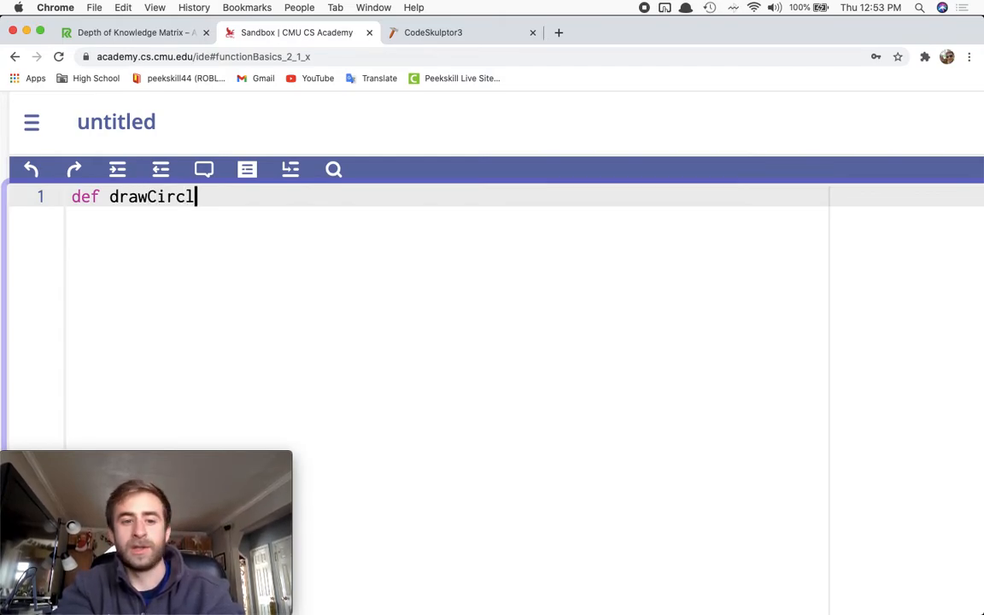
{"action": "type", "text": "e"}
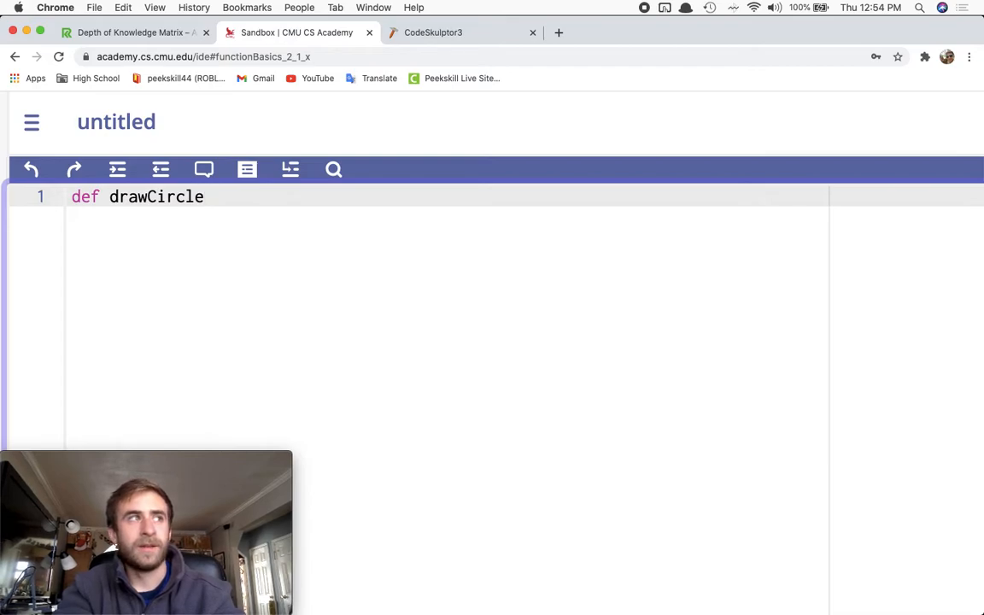
{"action": "type", "text": "Square"}
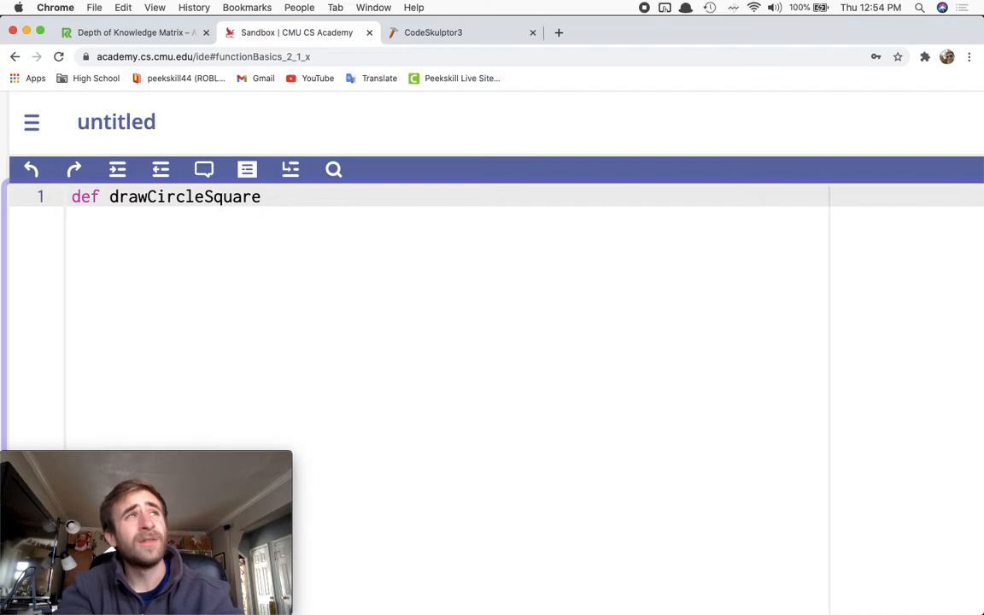
{"action": "key", "text": "Backspace"}
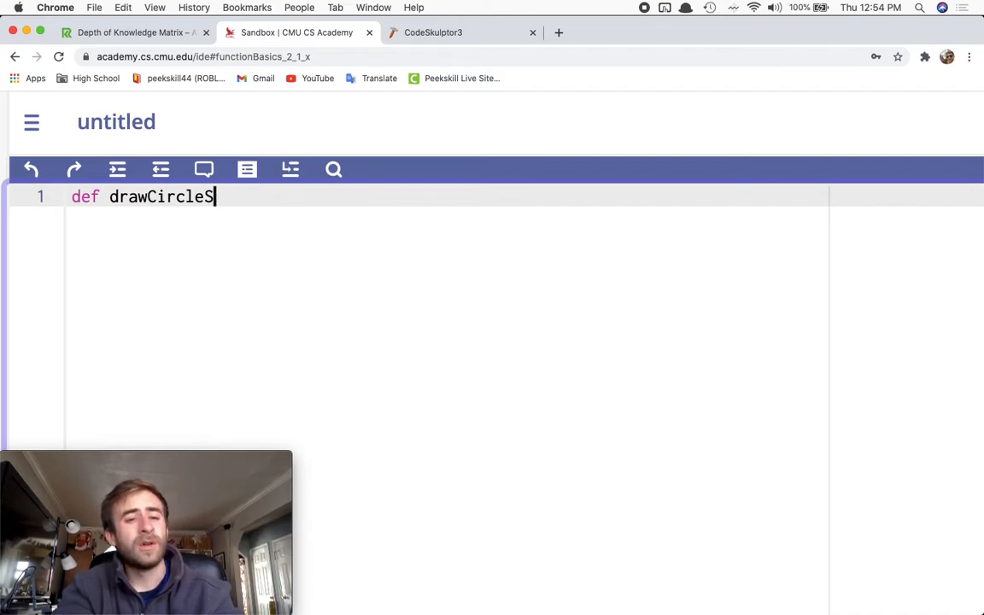
{"action": "type", "text": "Rhombu"}
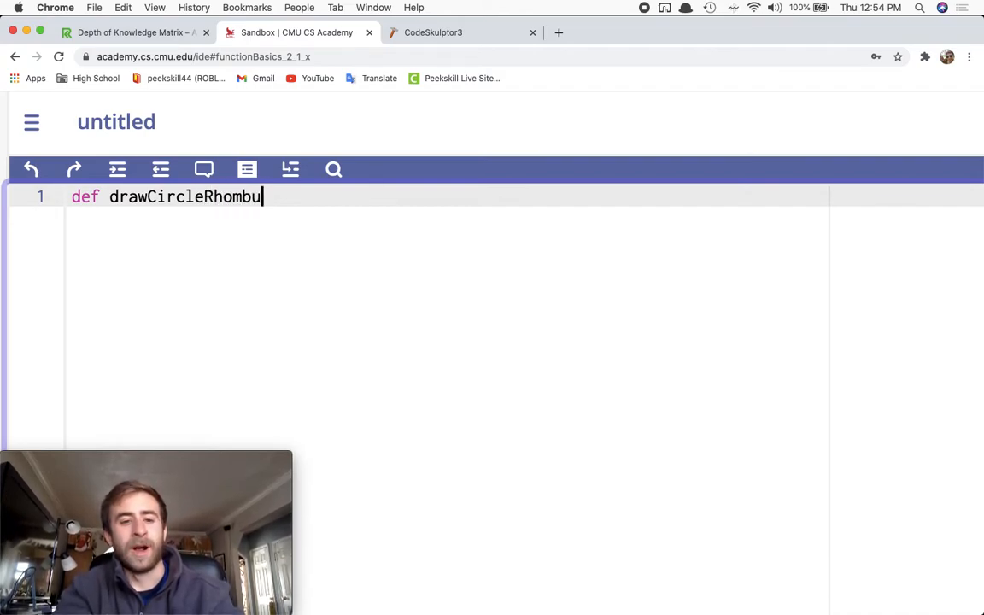
{"action": "type", "text": "s()"}
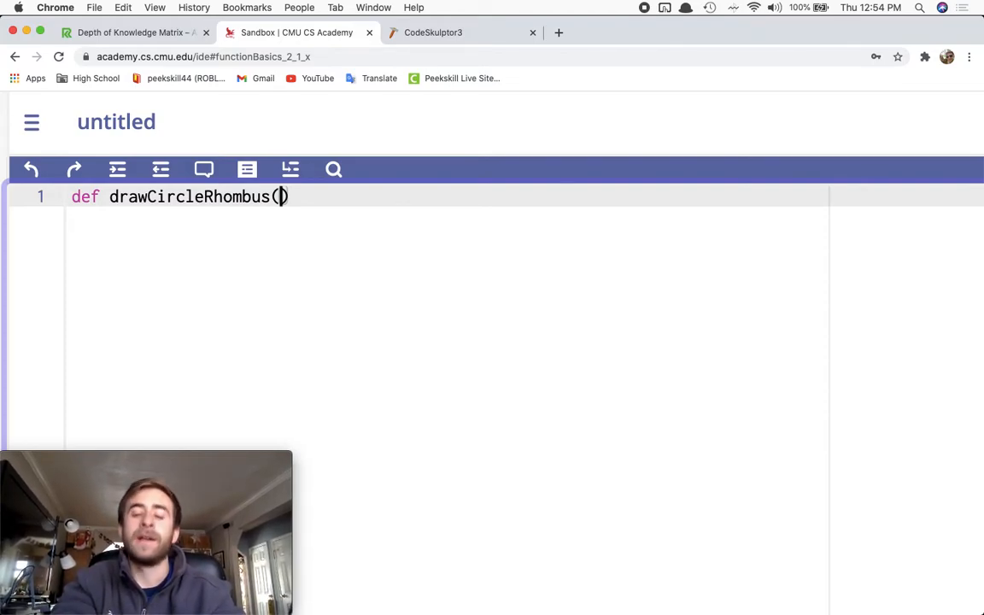
{"action": "type", "text": "x, y,"}
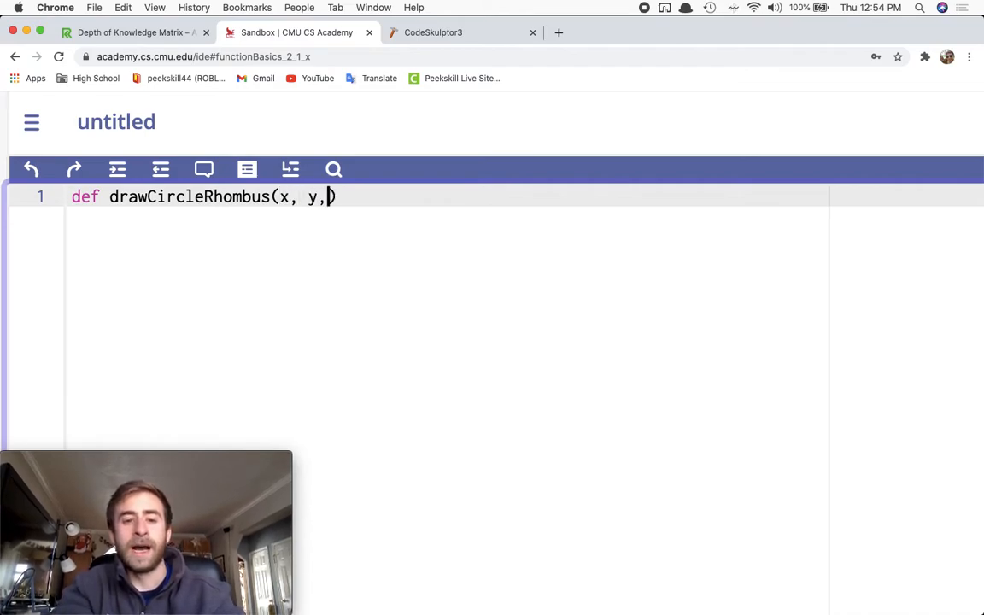
{"action": "type", "text": "\" \""}
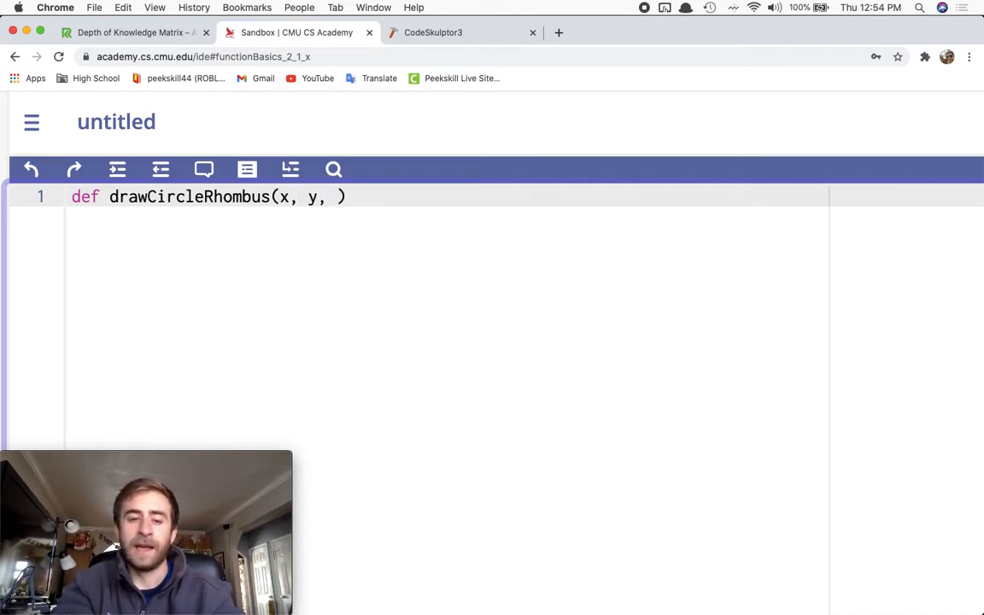
{"action": "type", "text": "c"}
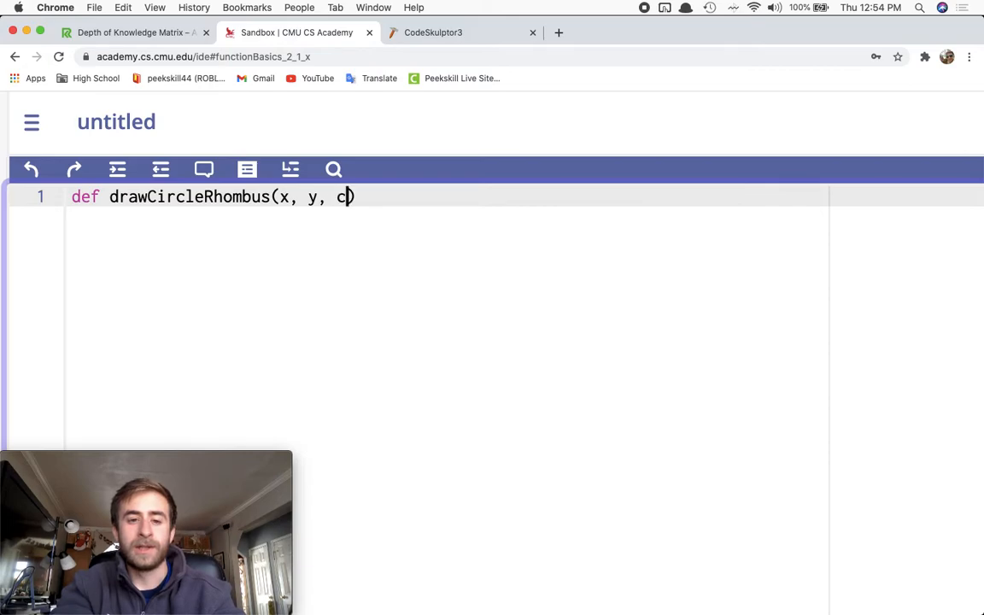
{"action": "type", "text": "ircColor"}
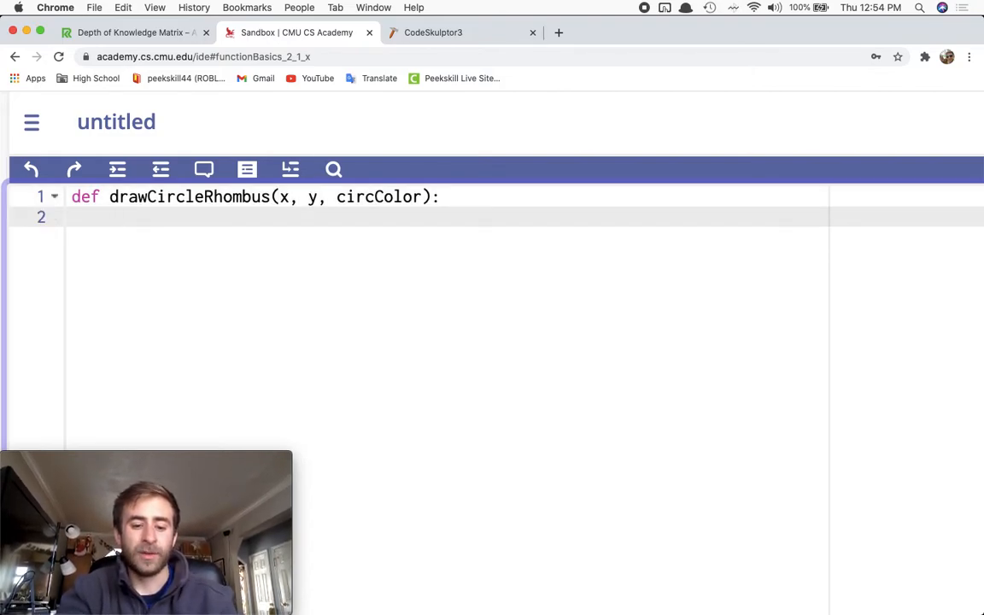
Add RegularPolygon(200, 200, 100, 4, fill='blue') as the function's first body line.
{"action": "type", "text": "RegularPolygon("}
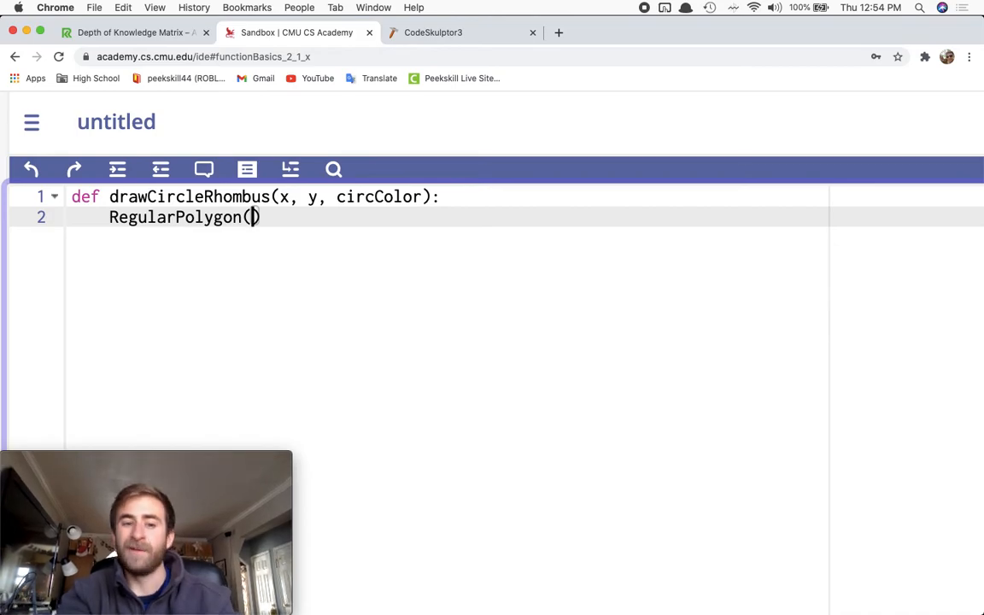
{"action": "type", "text": "200,"}
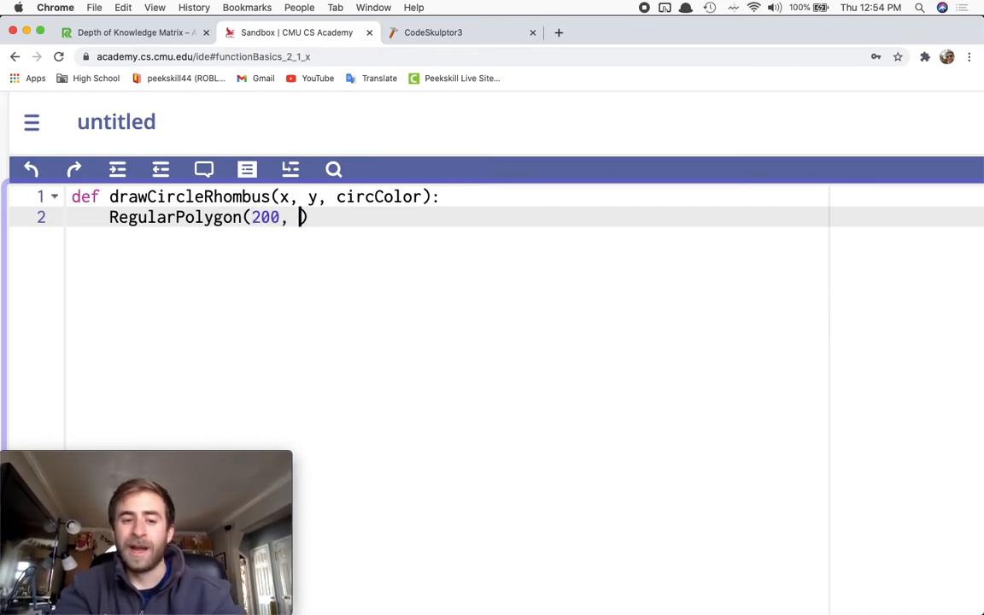
{"action": "type", "text": "200,"}
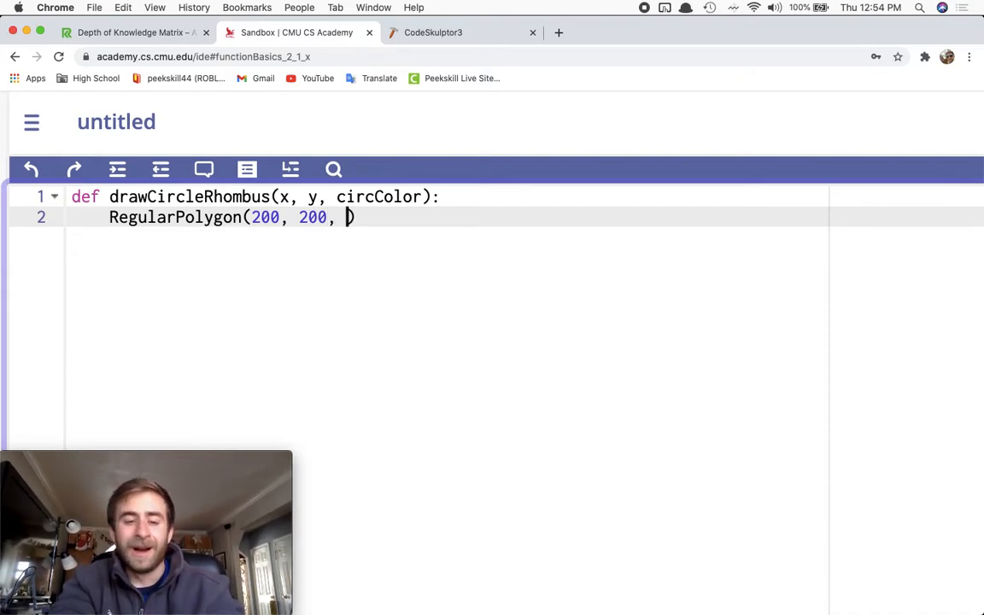
{"action": "type", "text": "100,"}
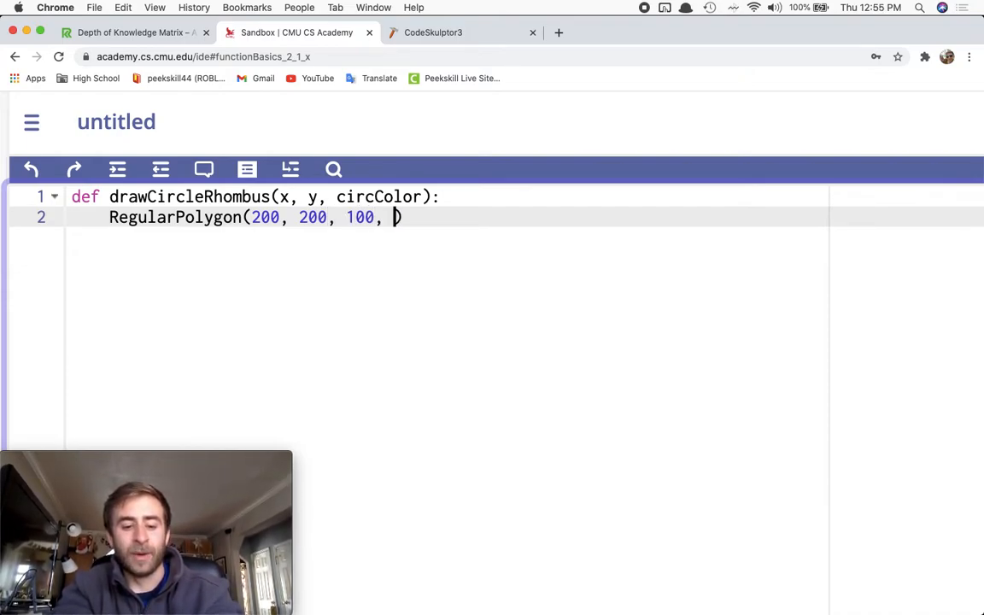
{"action": "type", "text": "4"}
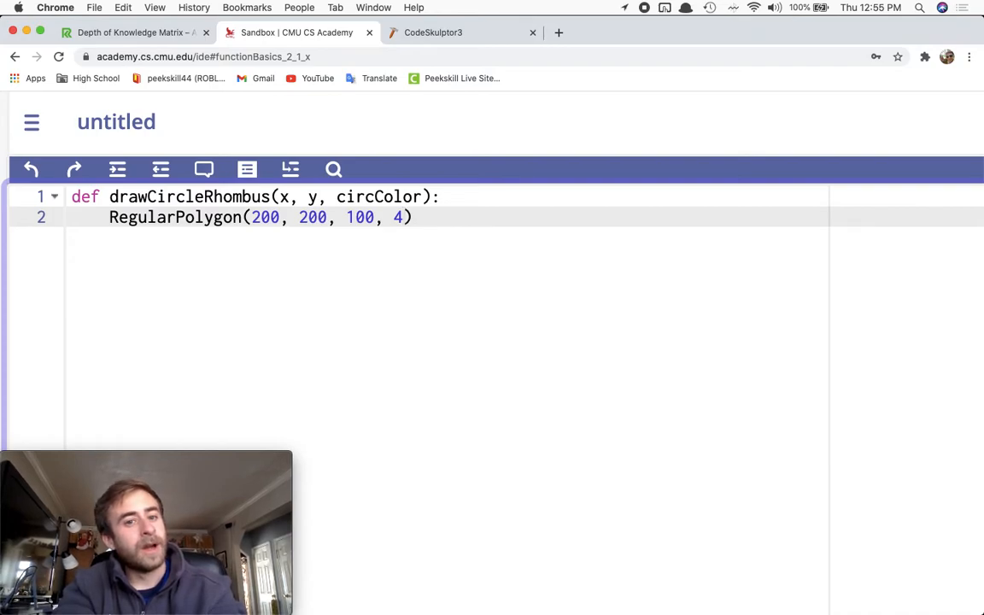
{"action": "type", "text": ", fill='"}
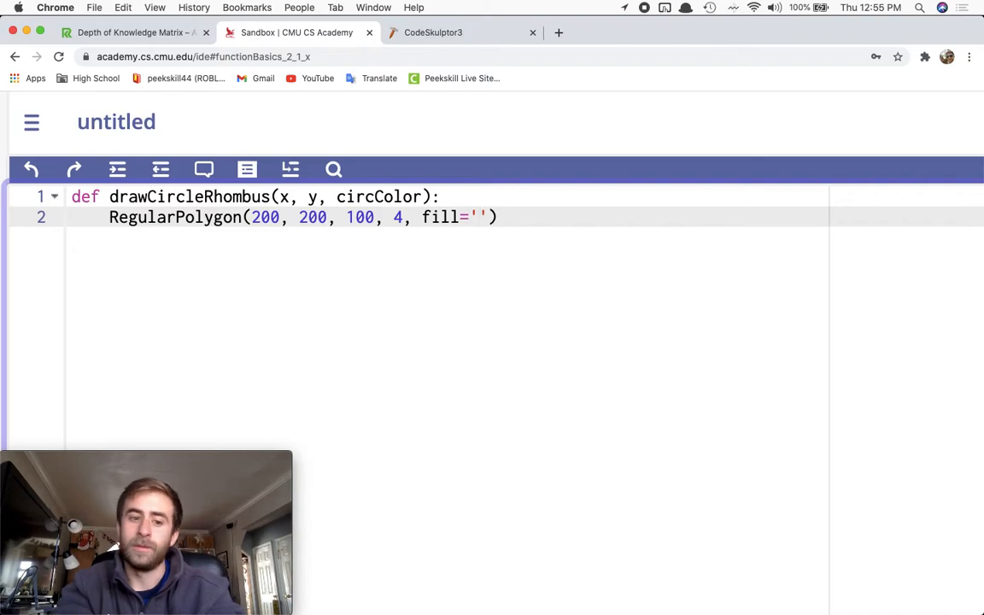
{"action": "type", "text": "blue"}
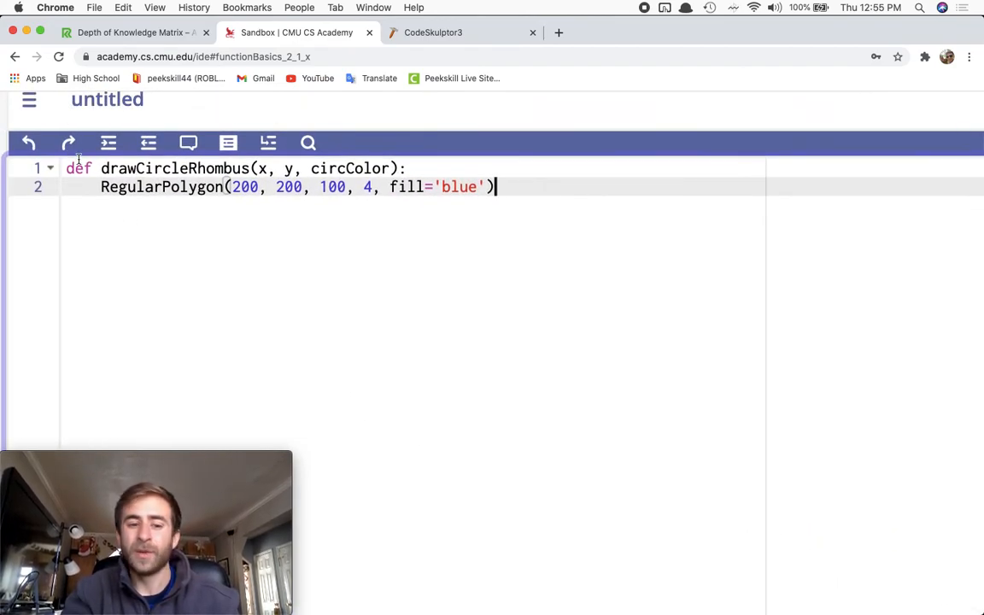
Add Circle(200, 200, 100, fill='yellow') as a second body line, with new lines below.
{"action": "key", "text": "Enter"}
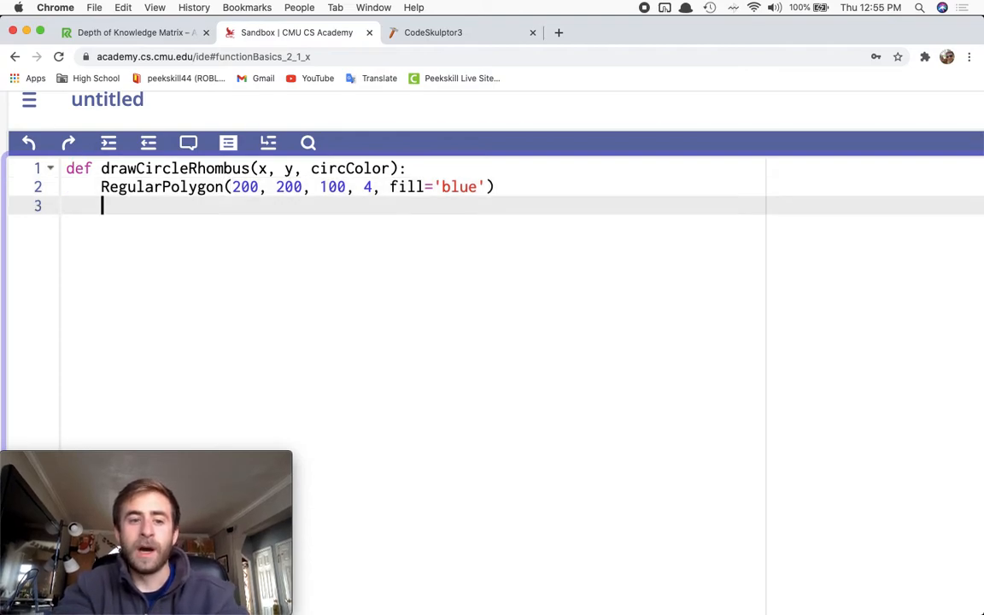
{"action": "type", "text": "Circle(200"}
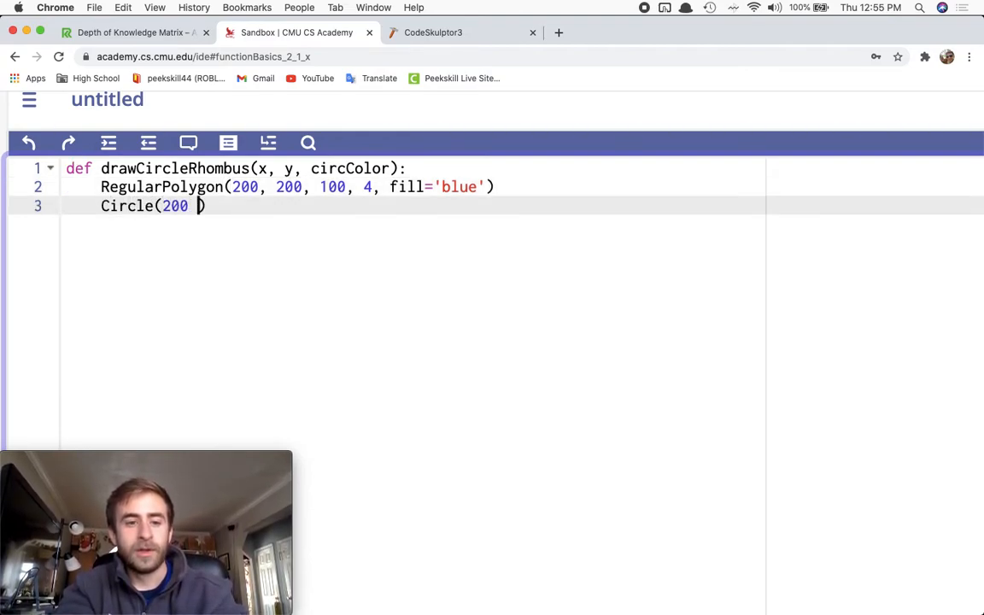
{"action": "type", "text": ",200,"}
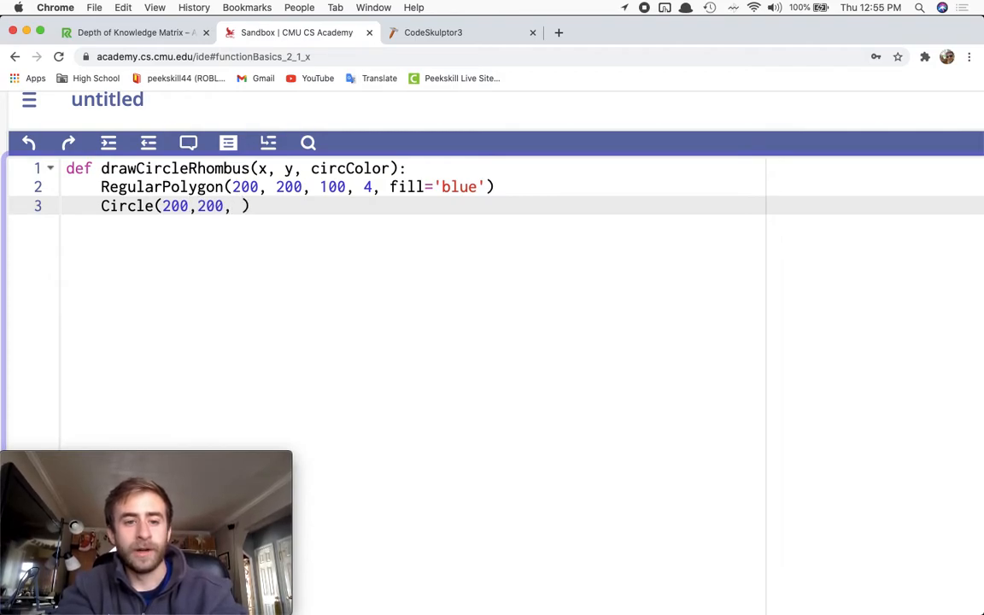
{"action": "type", "text": "100,"}
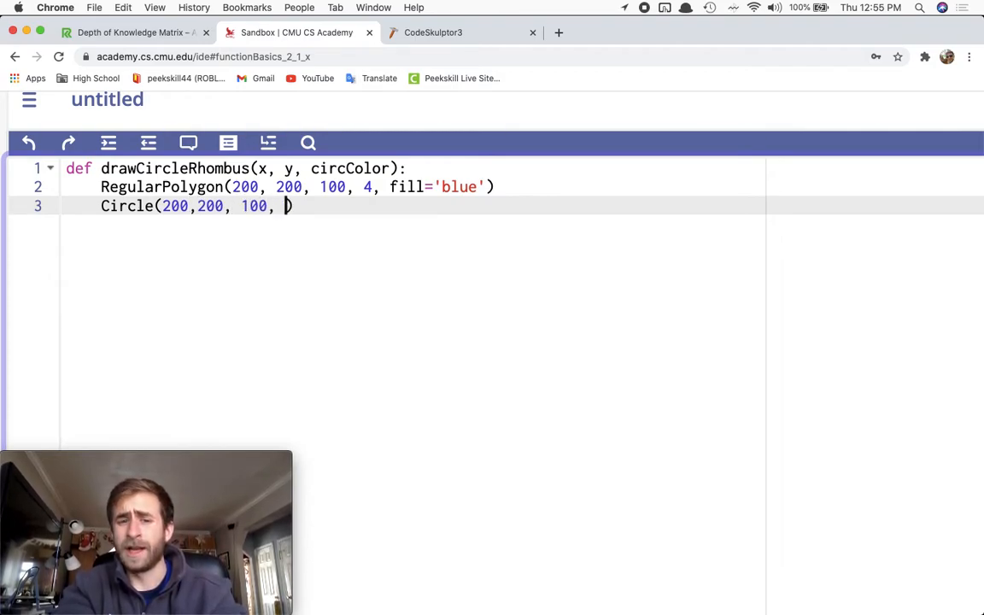
{"action": "type", "text": "fill"}
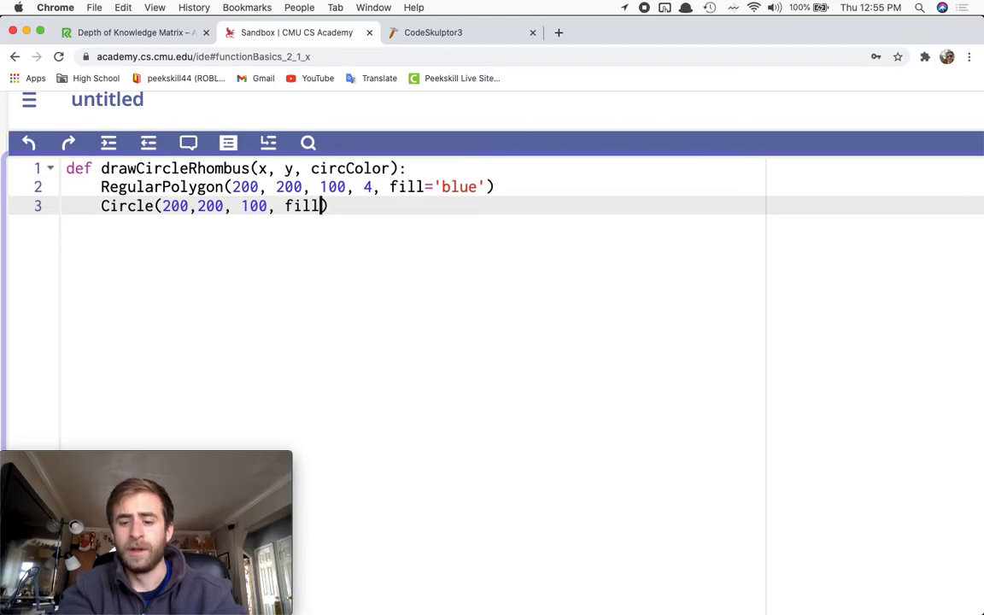
{"action": "type", "text": "='yellow'"}
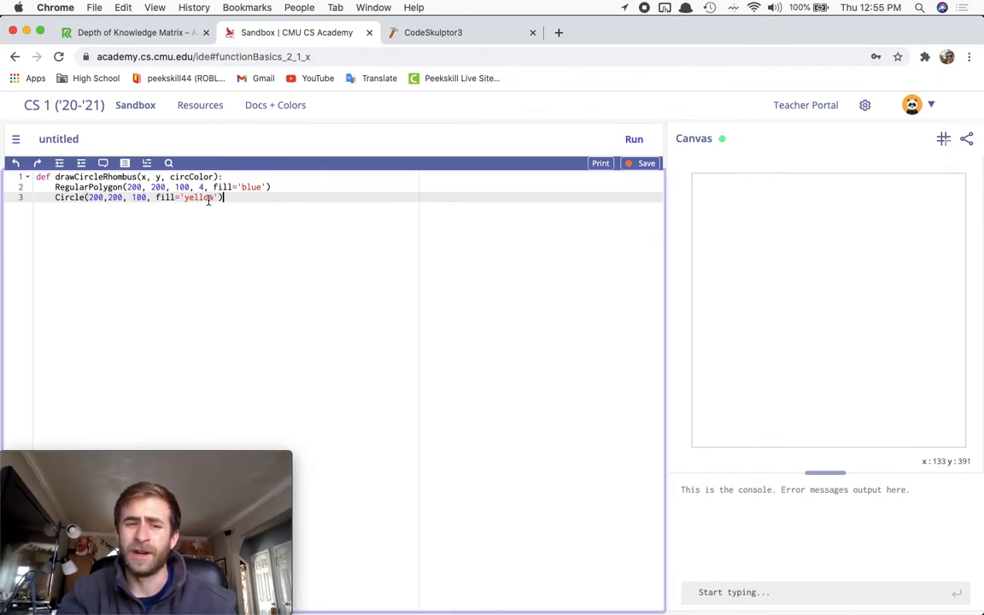
{"action": "key", "text": "Enter"}
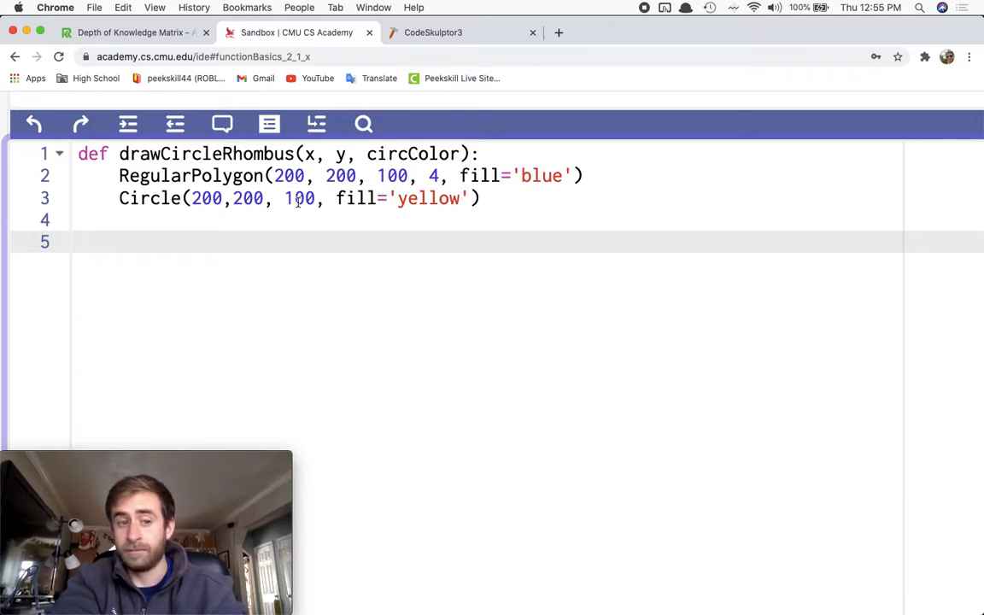
Write the call drawCircleRhombus(123, 34, 'red') below the function.
{"action": "type", "text": "draw"}
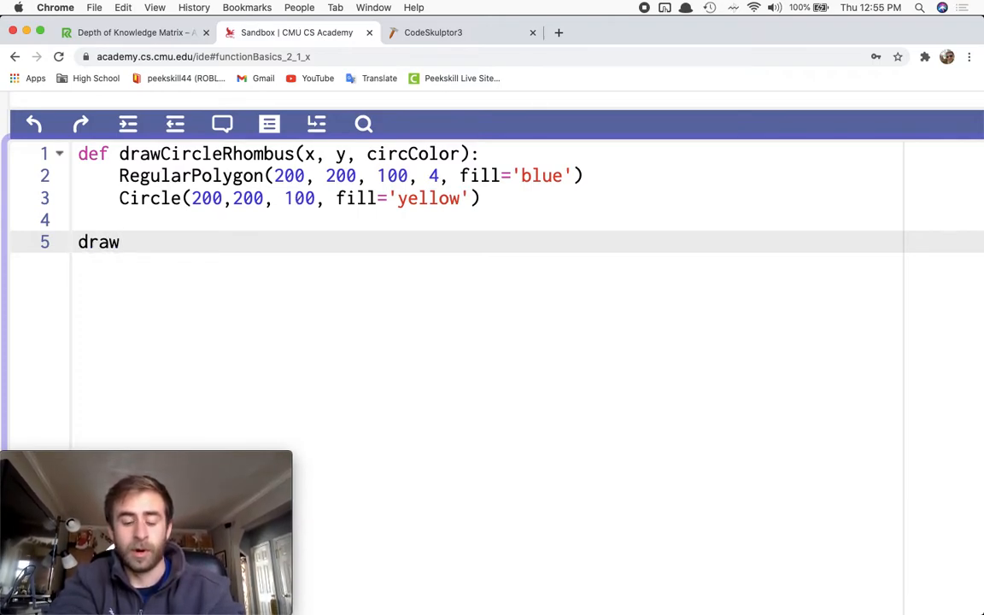
{"action": "type", "text": "CircleRho"}
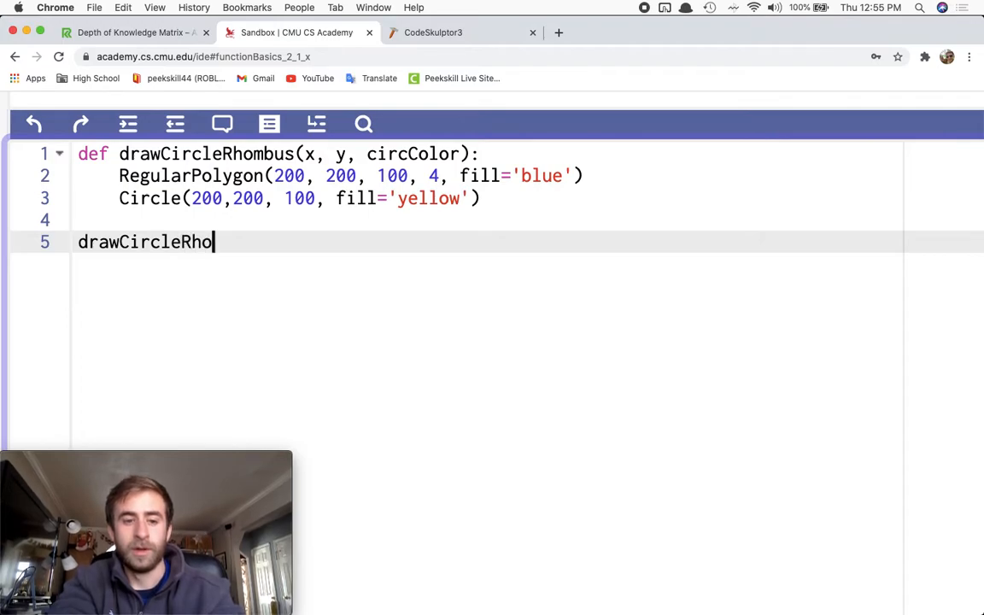
{"action": "type", "text": "mbus("}
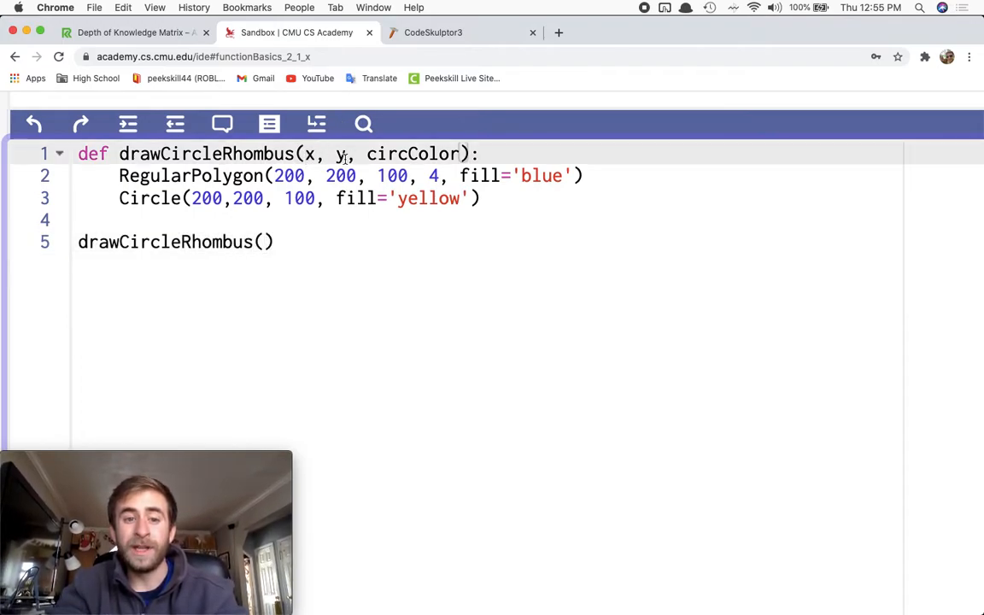
{"action": "mouse_move", "coordinate": [279, 222]}
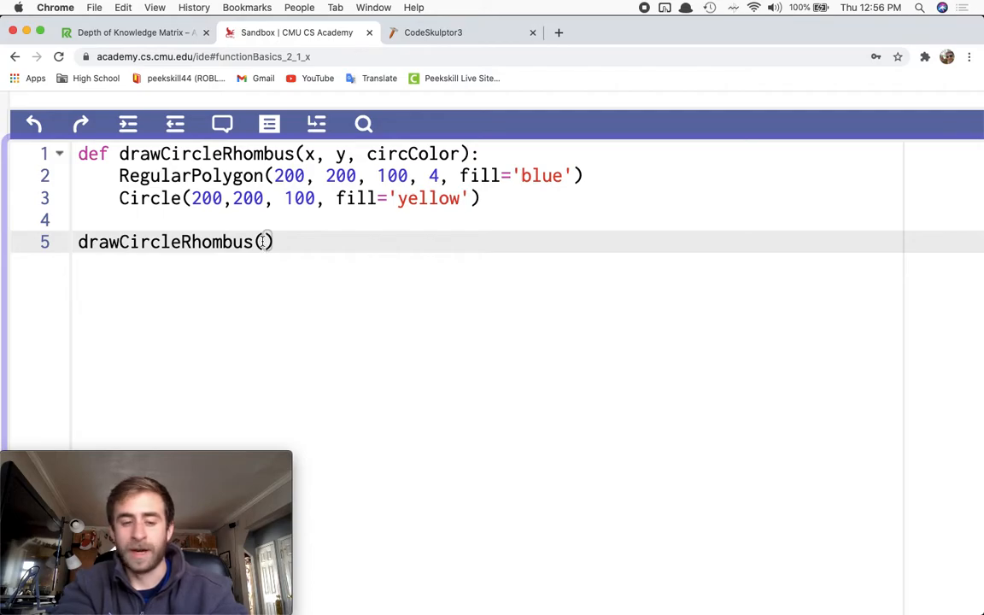
{"action": "type", "text": "123,"}
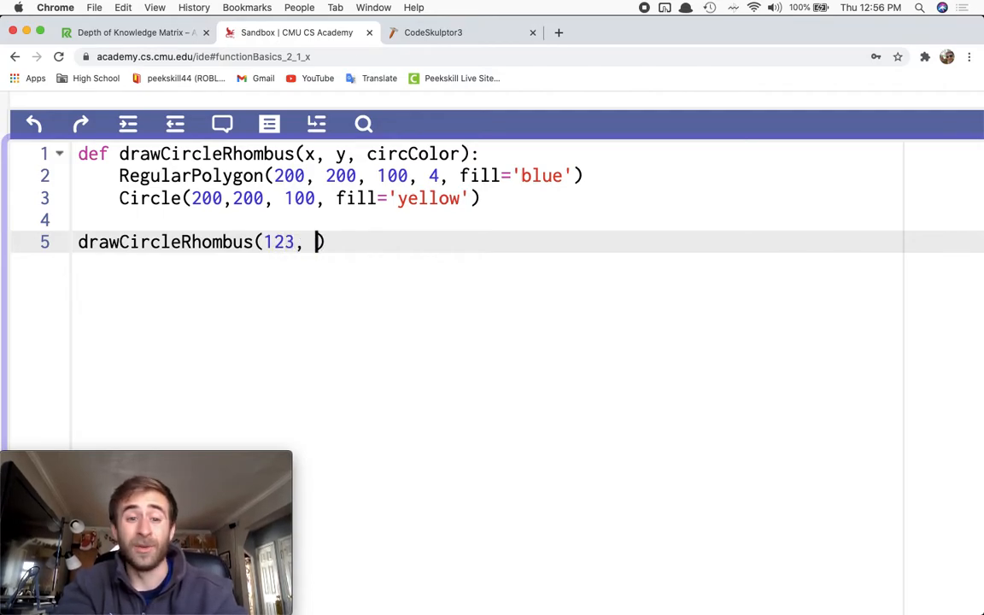
{"action": "type", "text": "4"}
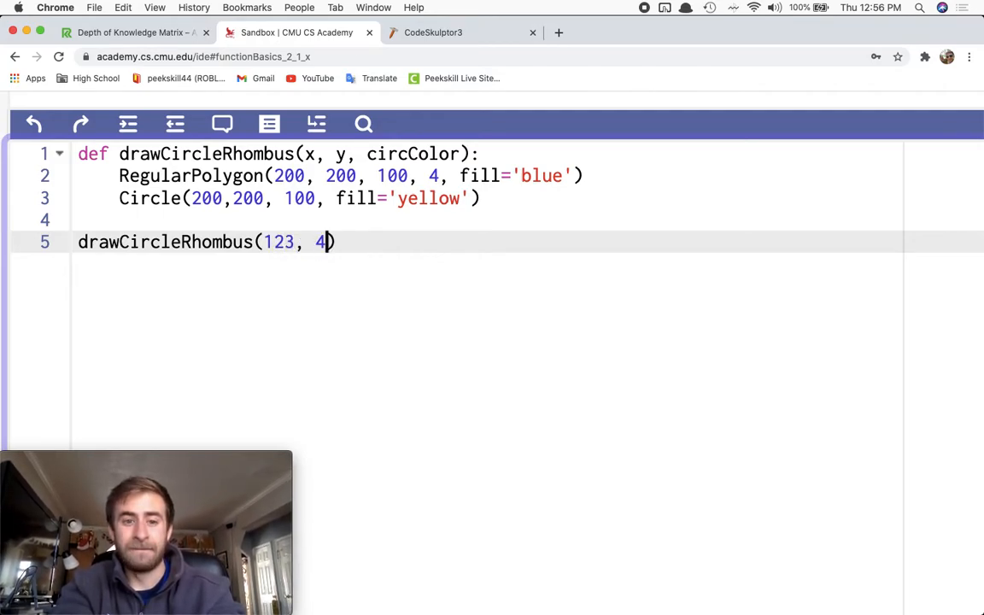
{"action": "key", "text": "Backspace"}
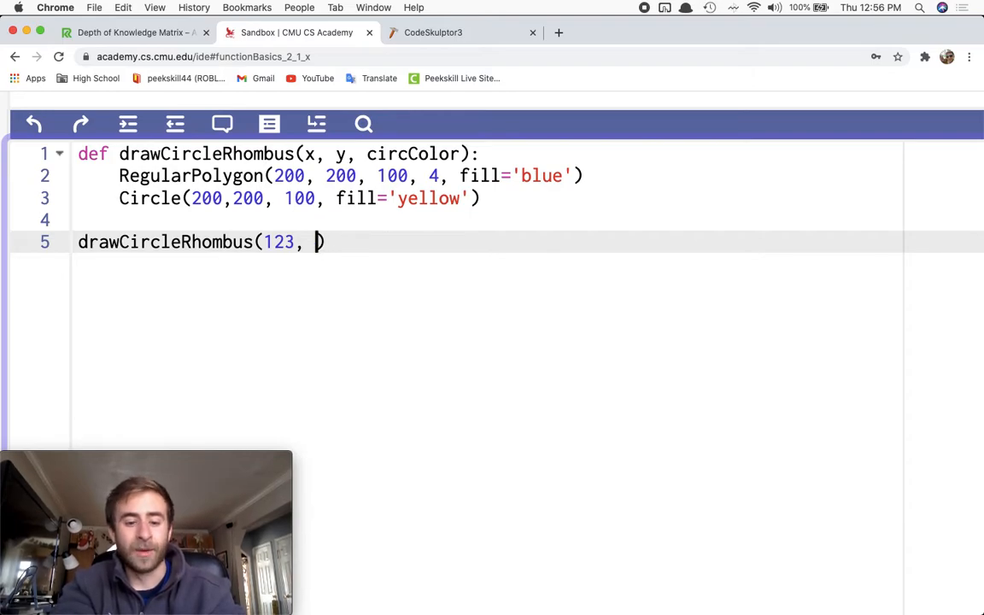
{"action": "type", "text": "34,"}
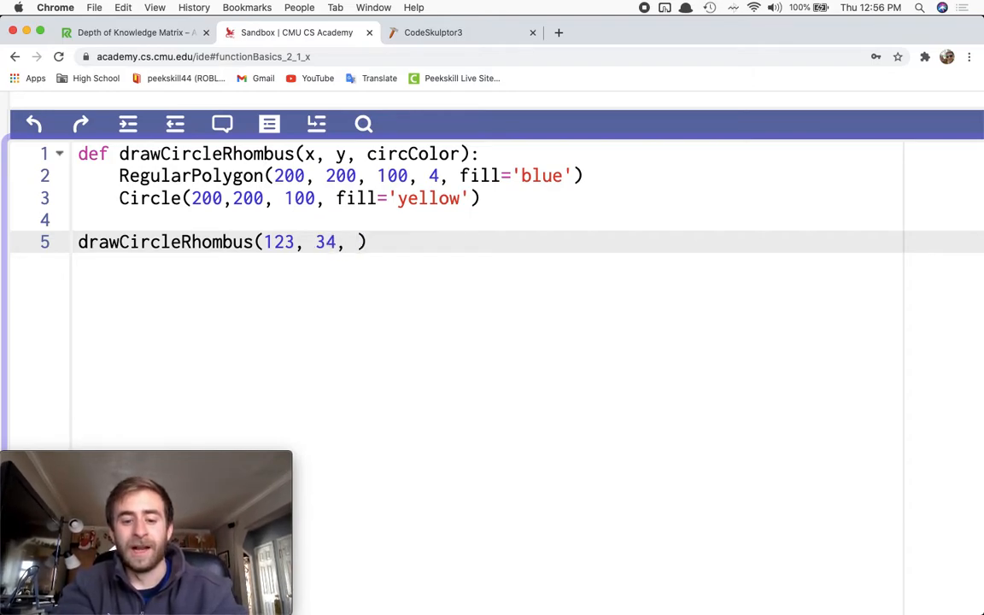
{"action": "type", "text": "'red'"}
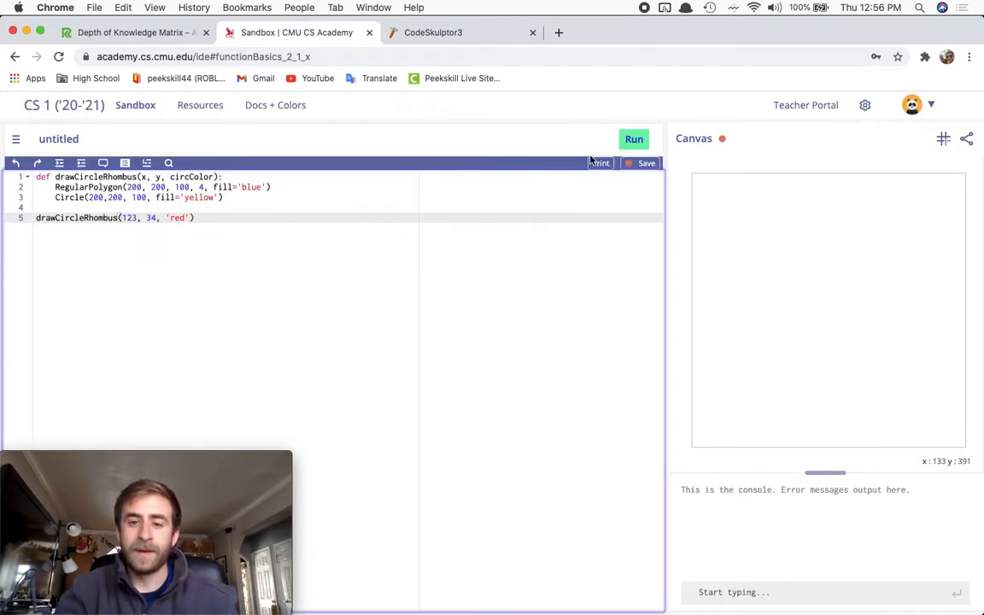
Run the program, changing the circle radius to 75 then 50 and rerunning each time.
{"action": "left_click", "coordinate": [634, 138]}
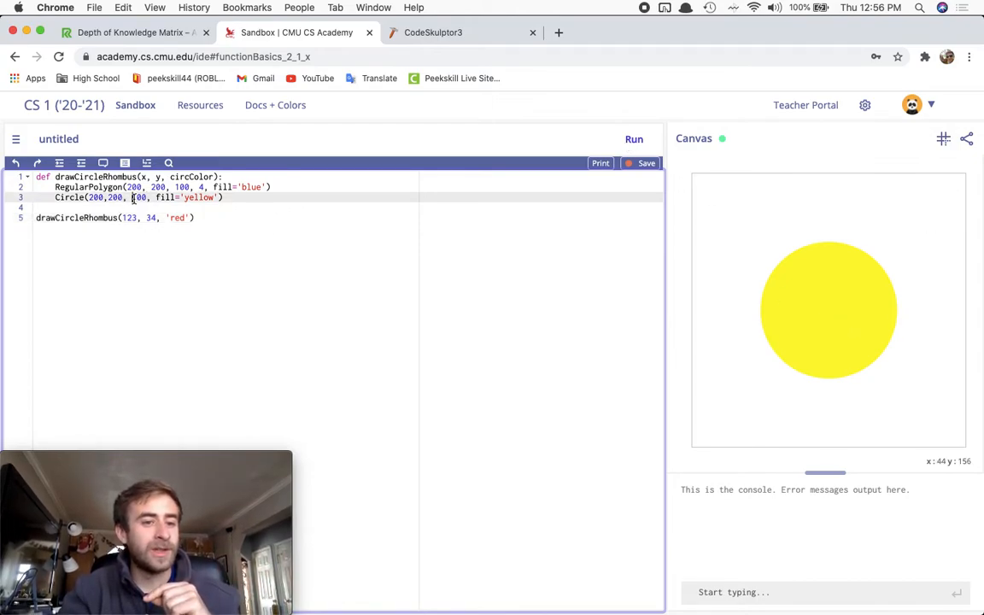
{"action": "type", "text": "750"}
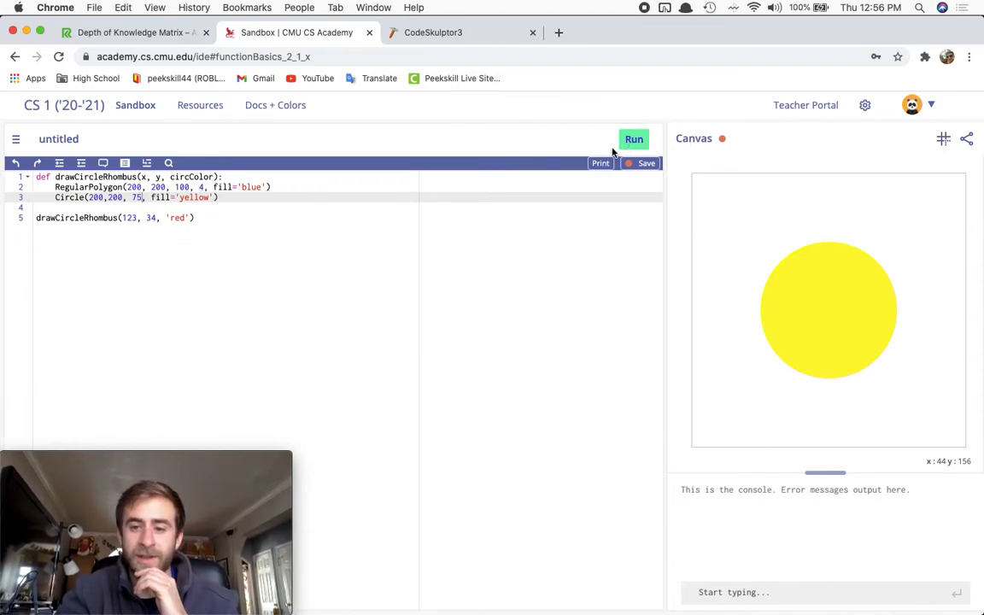
{"action": "left_click", "coordinate": [634, 139]}
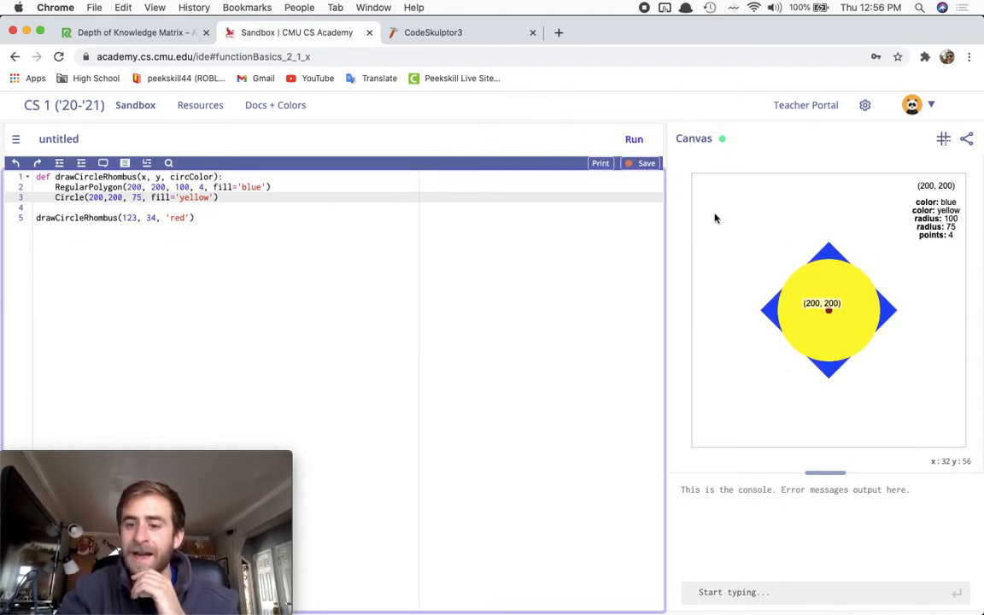
{"action": "mouse_move", "coordinate": [820, 301]}
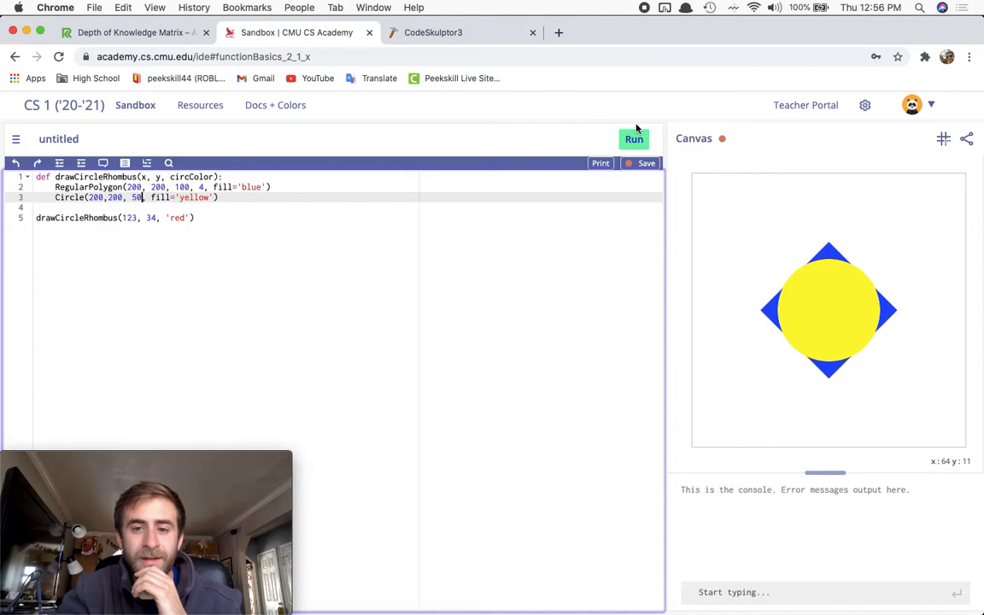
{"action": "left_click", "coordinate": [633, 138]}
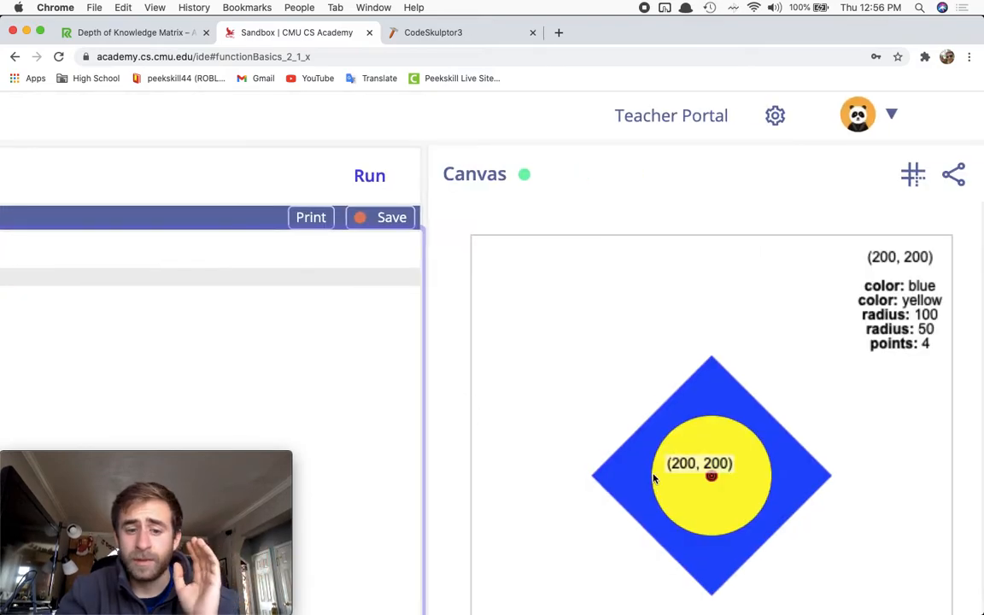
{"action": "mouse_move", "coordinate": [644, 438]}
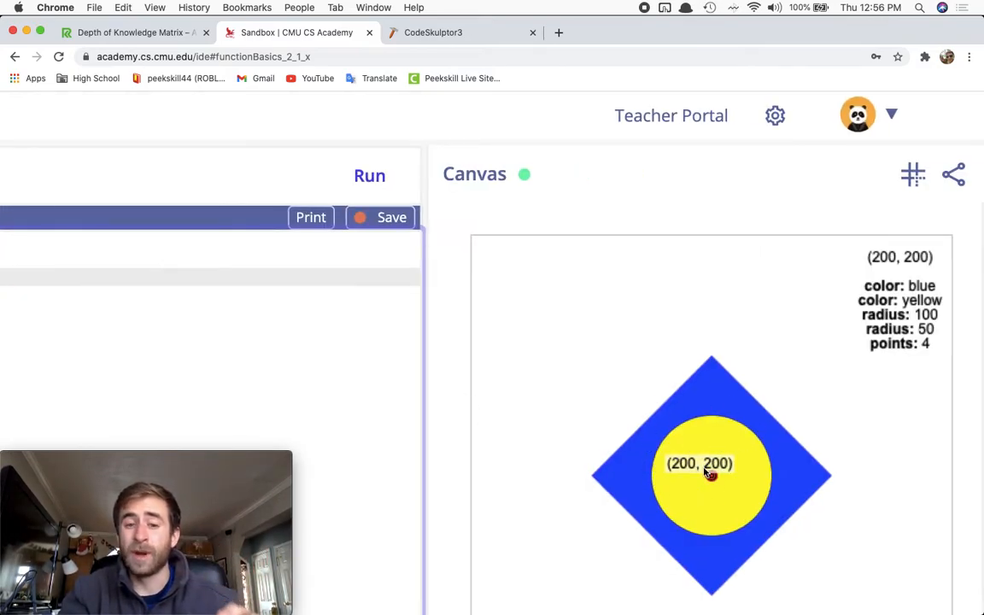
{"action": "left_click", "coordinate": [369, 176]}
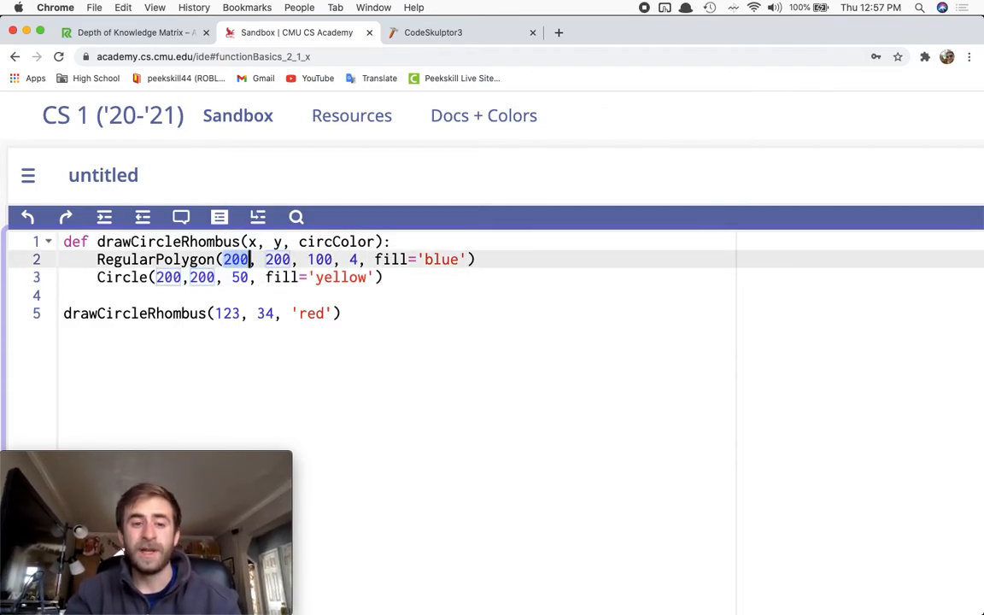
Center both shapes on the x, y parameters, change the call to (123, 300), and run.
{"action": "type", "text": "x,"}
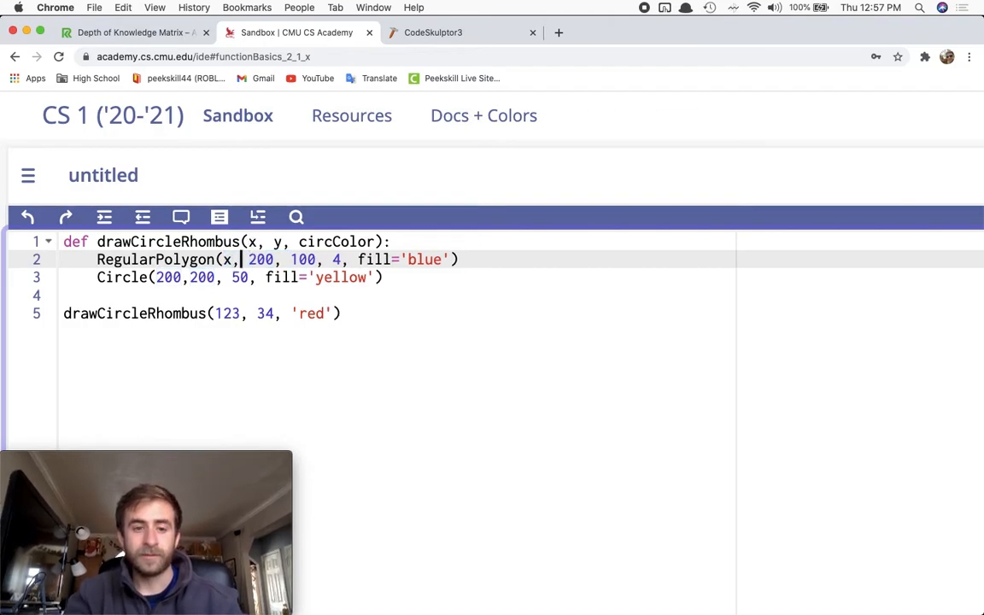
{"action": "type", "text": "y"}
{"action": "left_click", "coordinate": [397, 278]}
{"action": "type", "text": "x"}
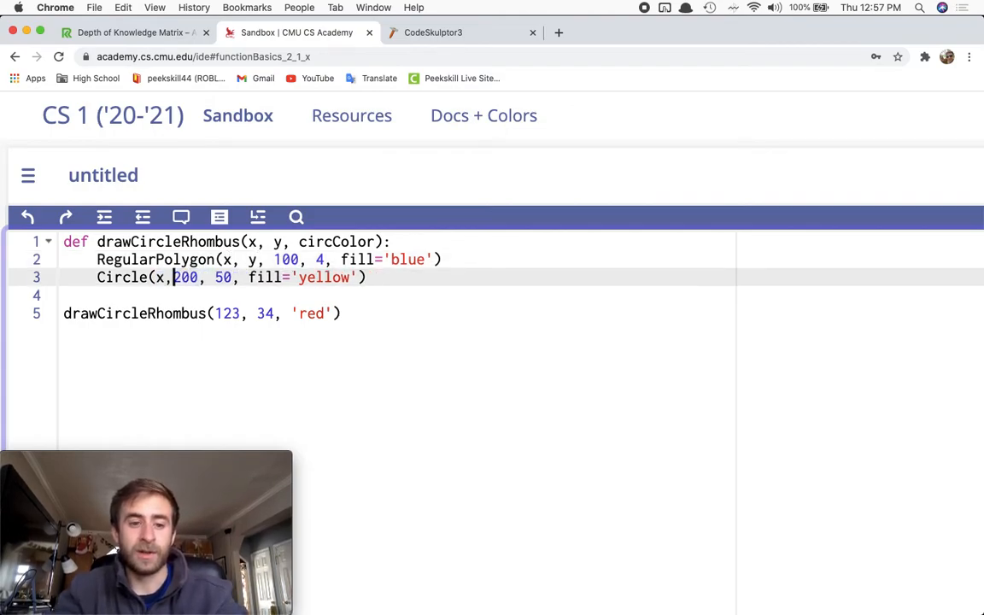
{"action": "type", "text": "y"}
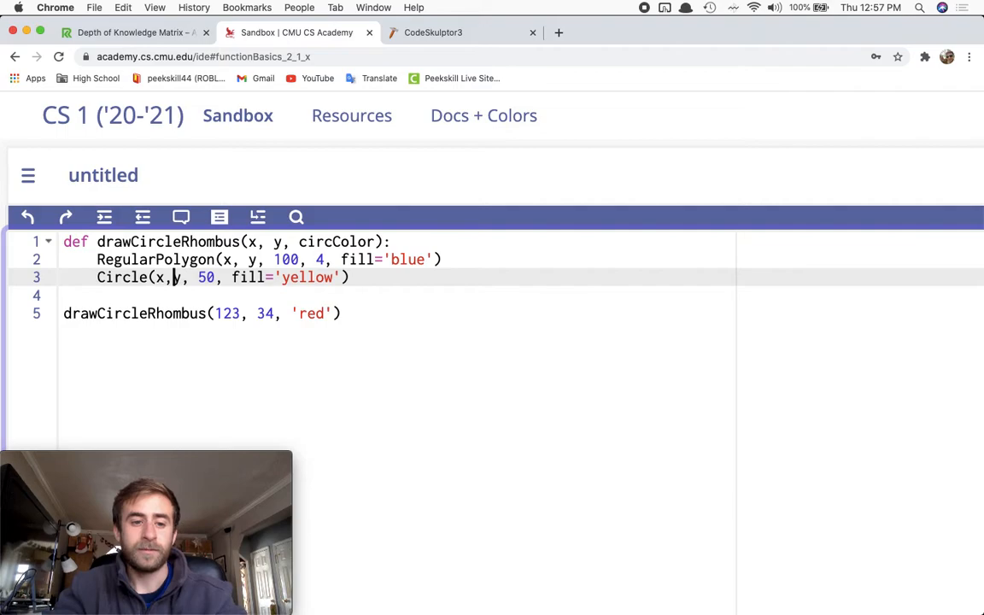
{"action": "left_click", "coordinate": [633, 139]}
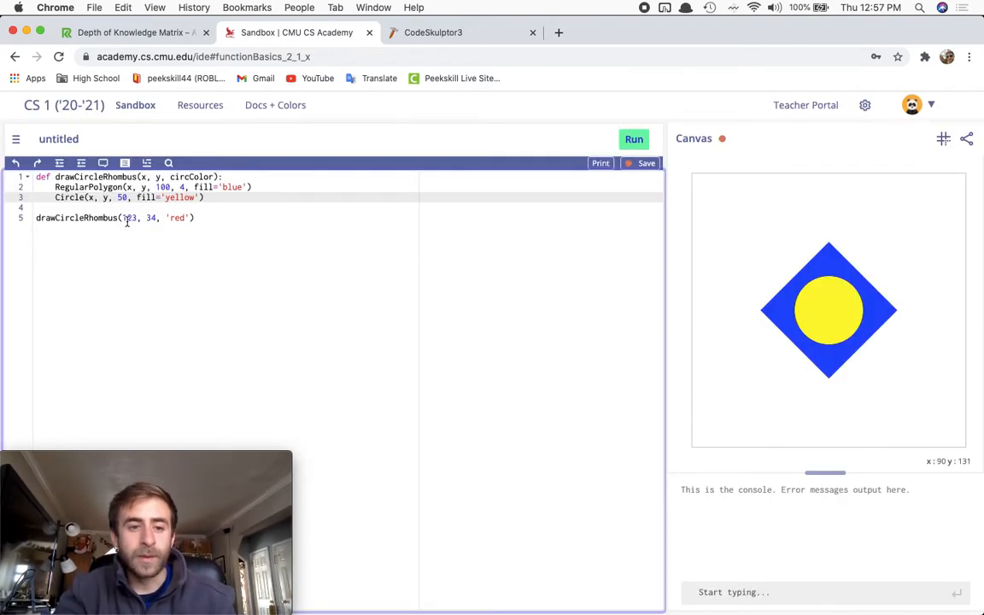
{"action": "mouse_move", "coordinate": [634, 139]}
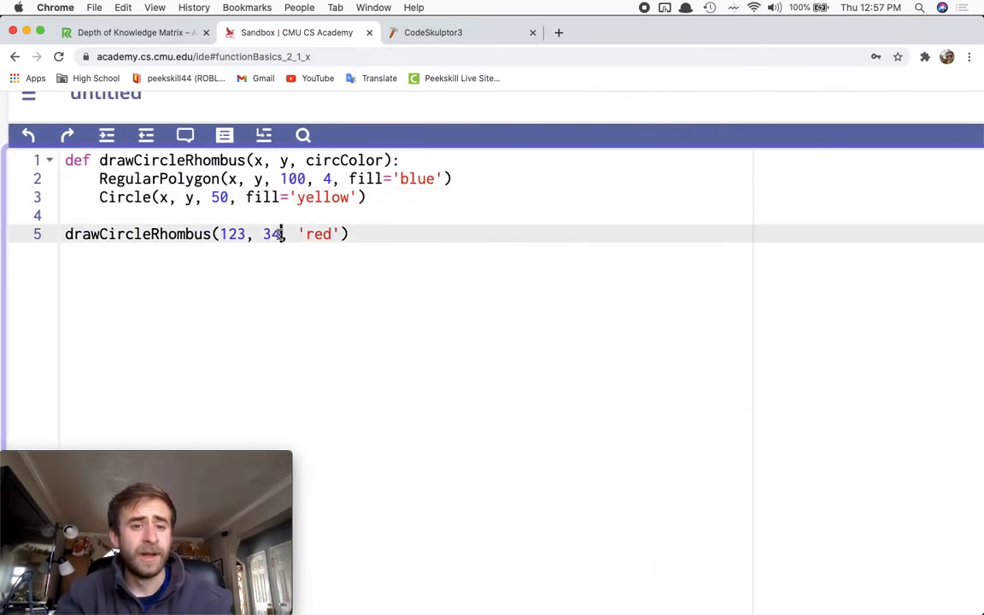
{"action": "key", "text": "Backspace"}
{"action": "type", "text": "00"}
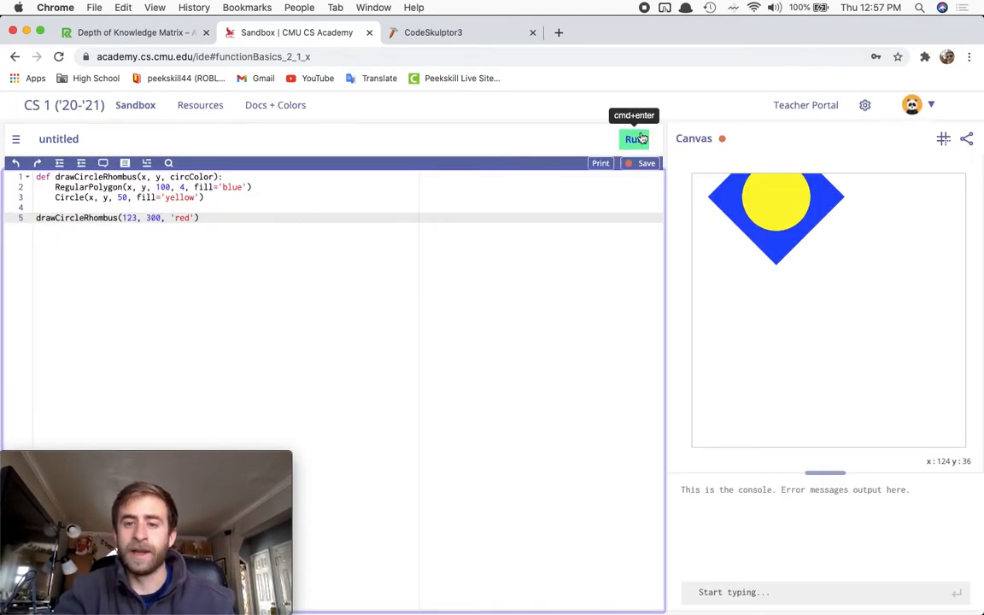
{"action": "left_click", "coordinate": [634, 138]}
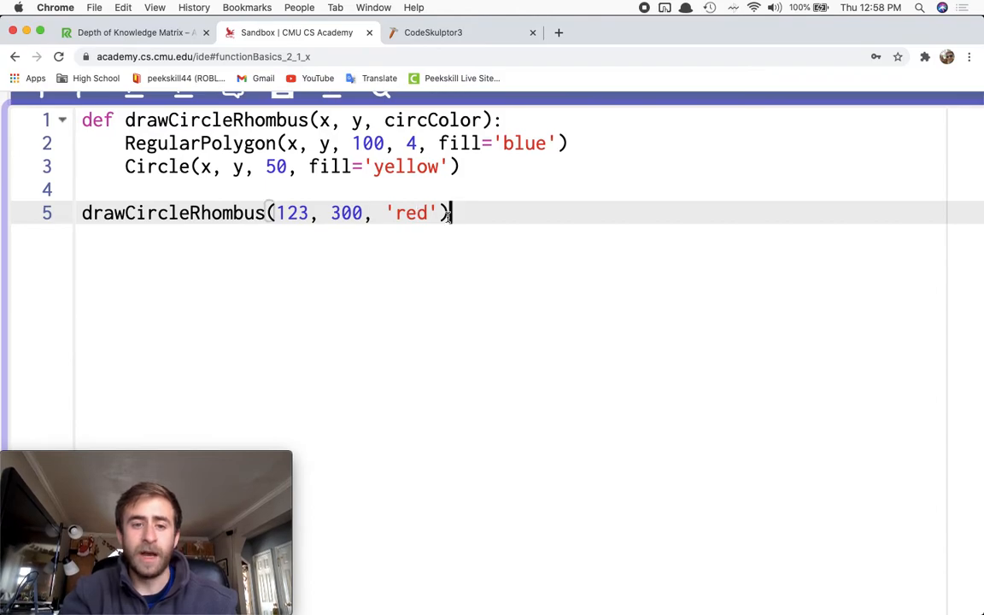
Add a second call drawCircleRhombus(200, 200, 'purple') and run to draw both shapes.
{"action": "type", "text": "draw"}
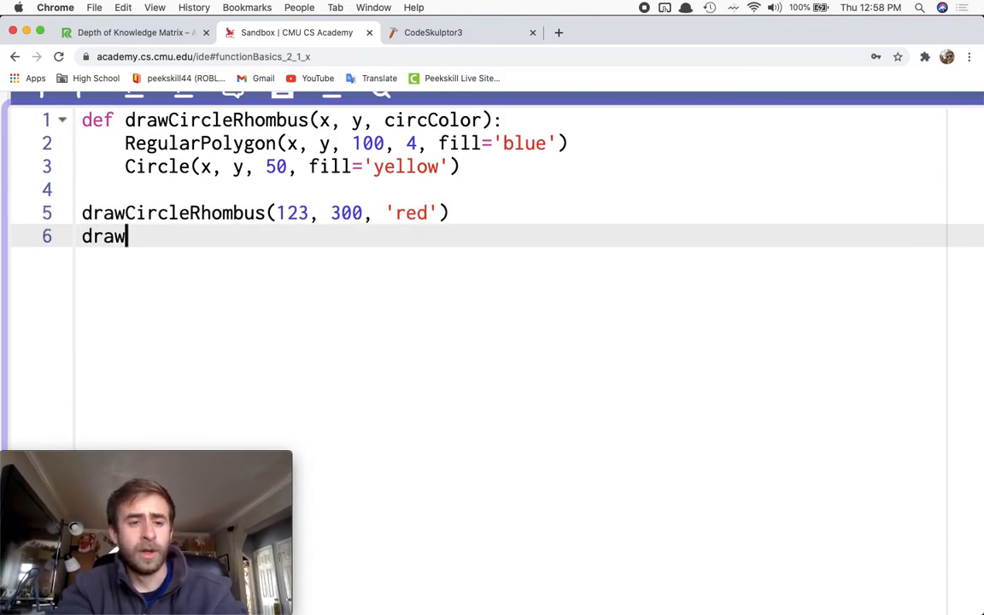
{"action": "type", "text": "CircleRhom"}
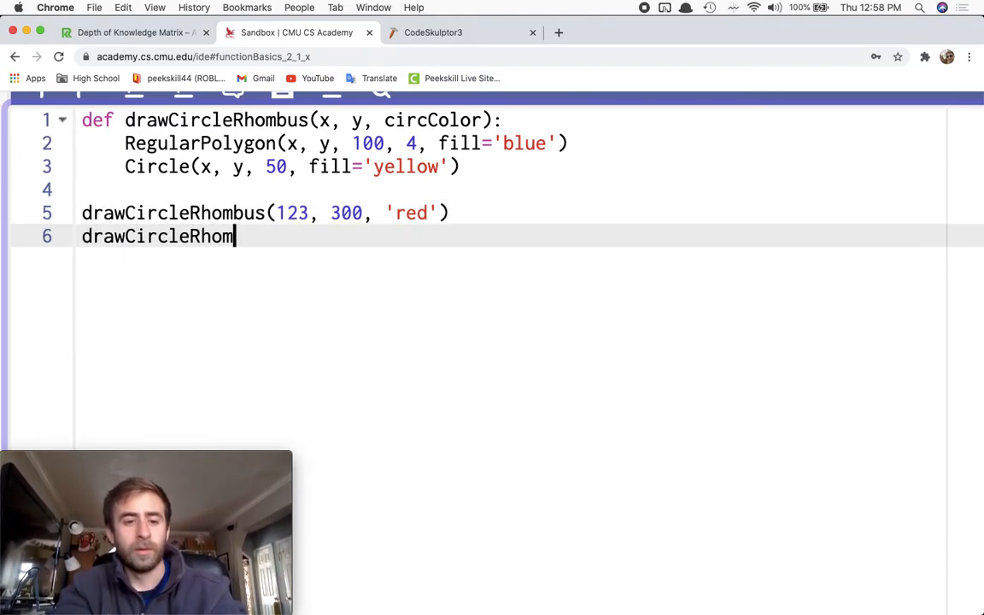
{"action": "type", "text": "bus()"}
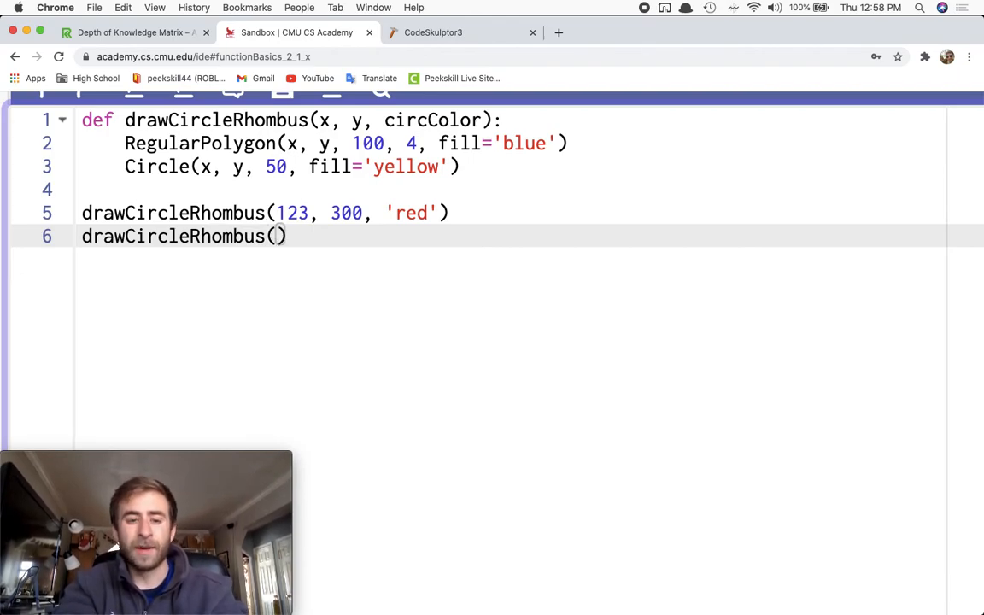
{"action": "type", "text": "200, 200,"}
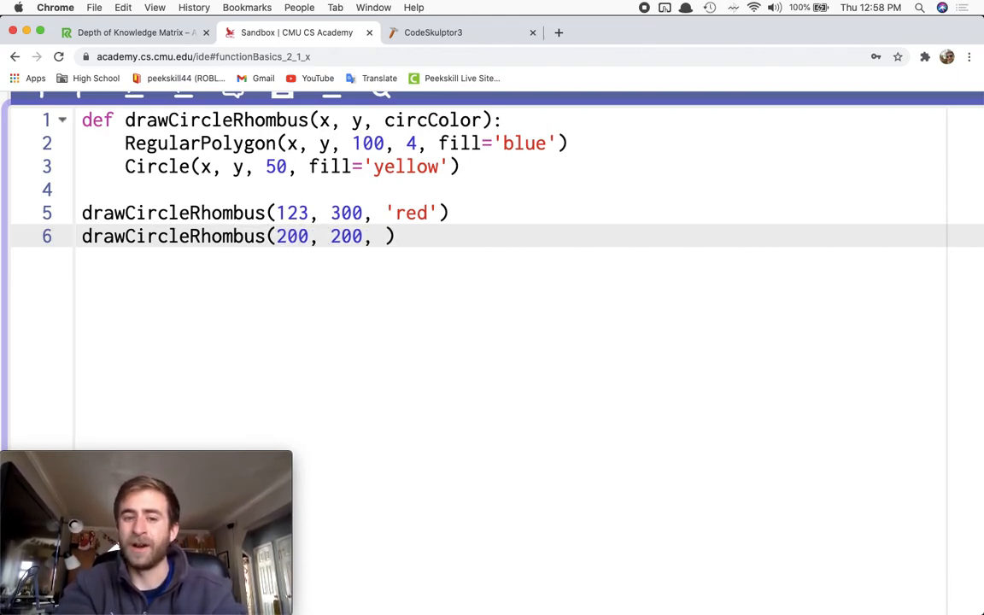
{"action": "type", "text": "'purple'"}
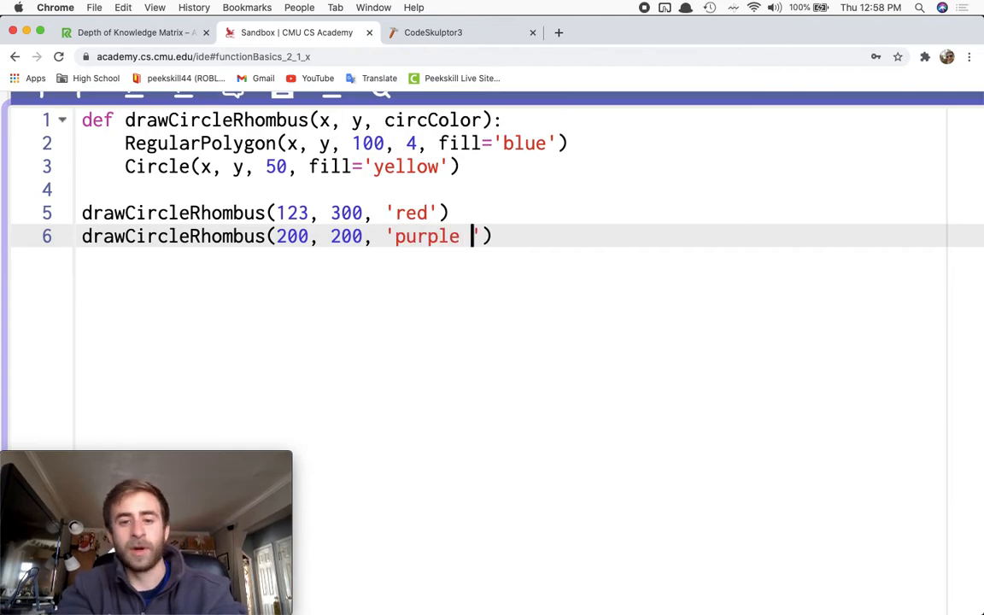
{"action": "left_click", "coordinate": [633, 138]}
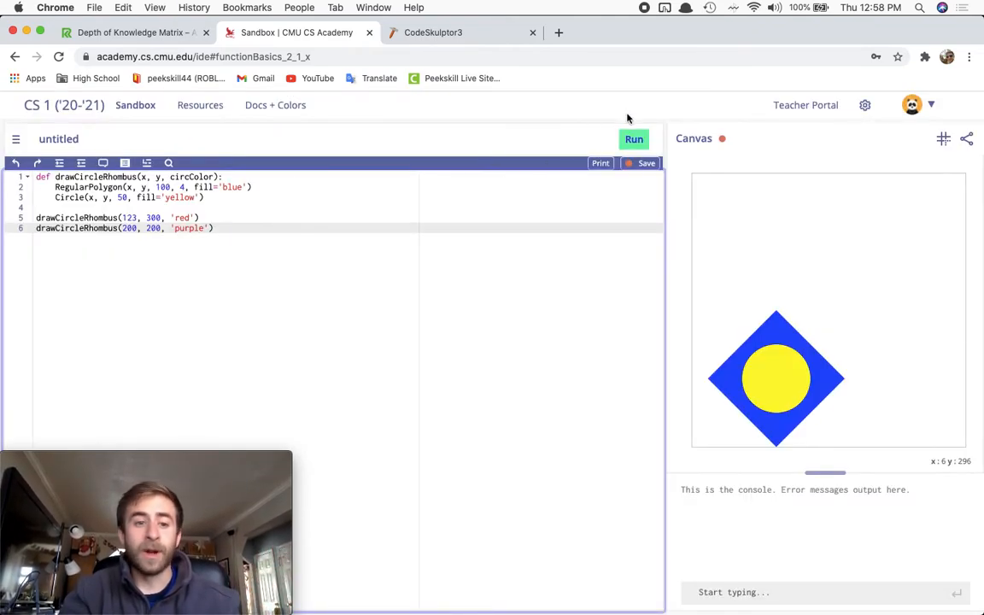
{"action": "left_click", "coordinate": [634, 138]}
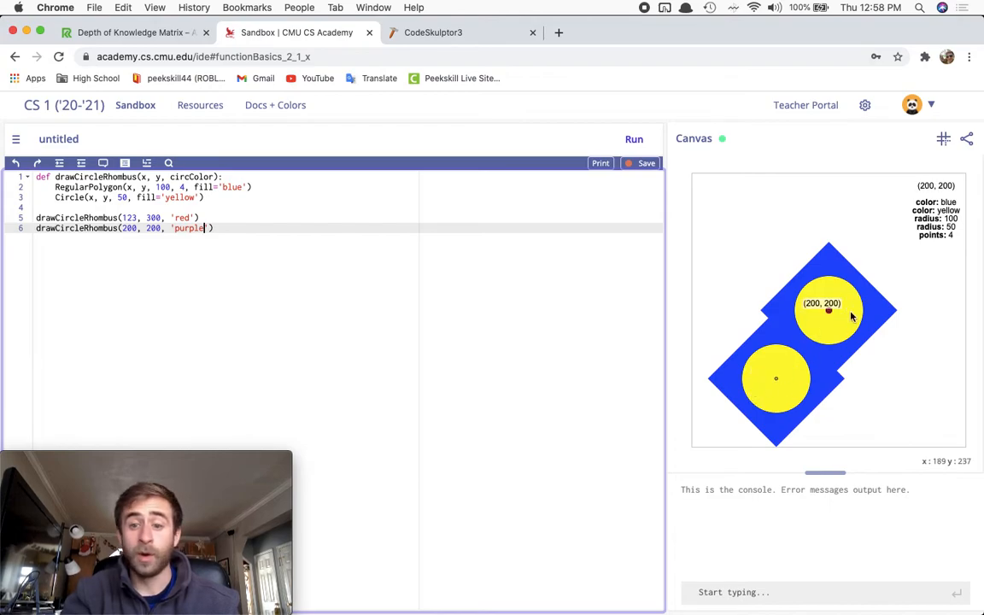
{"action": "mouse_move", "coordinate": [816, 328]}
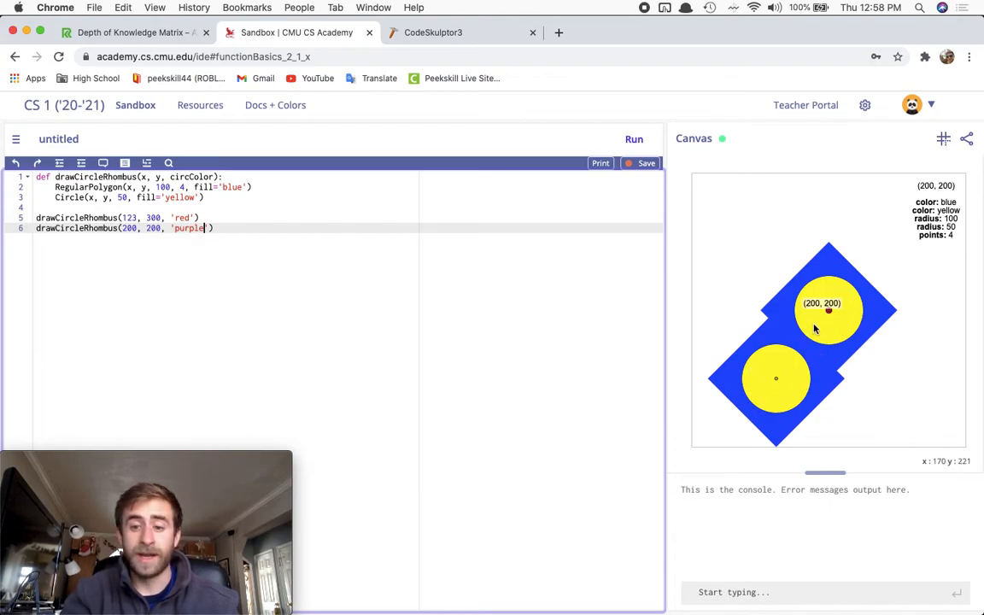
{"action": "mouse_move", "coordinate": [790, 374]}
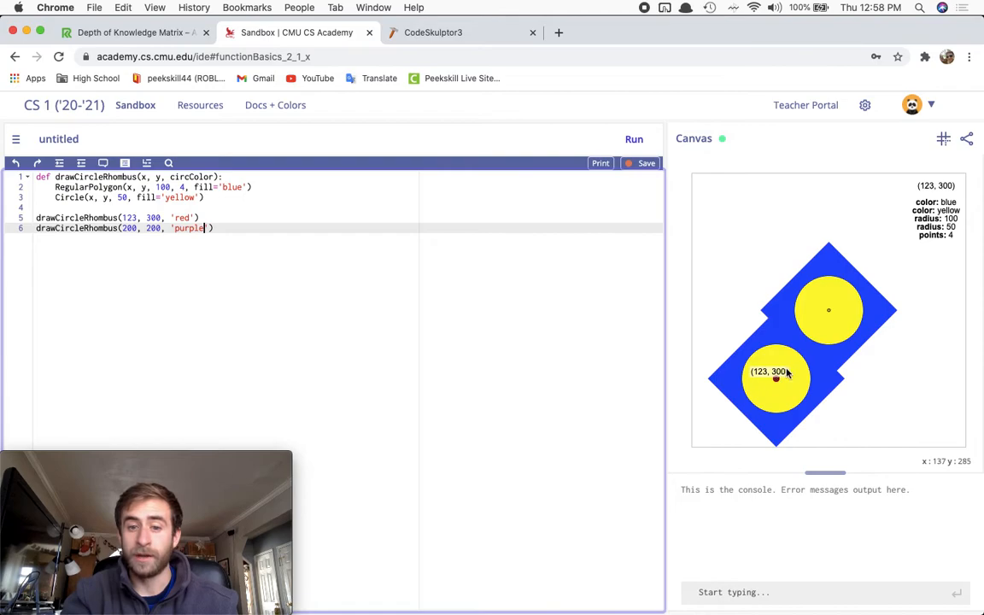
{"action": "mouse_move", "coordinate": [828, 314]}
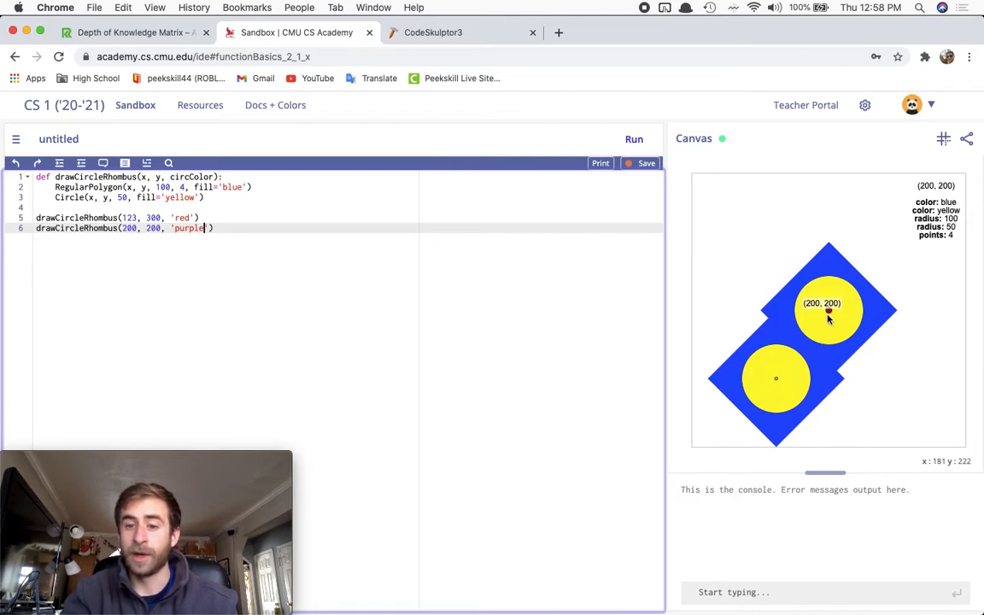
{"action": "mouse_move", "coordinate": [827, 321]}
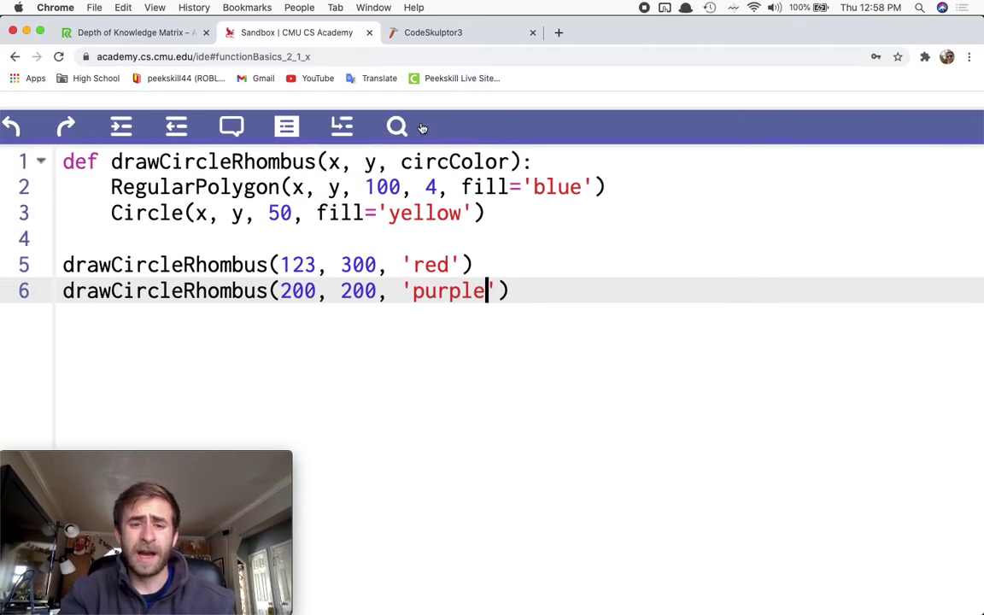
Replace the circle's hard-coded 'yellow' fill with circColor.
{"action": "double_click", "coordinate": [454, 162]}
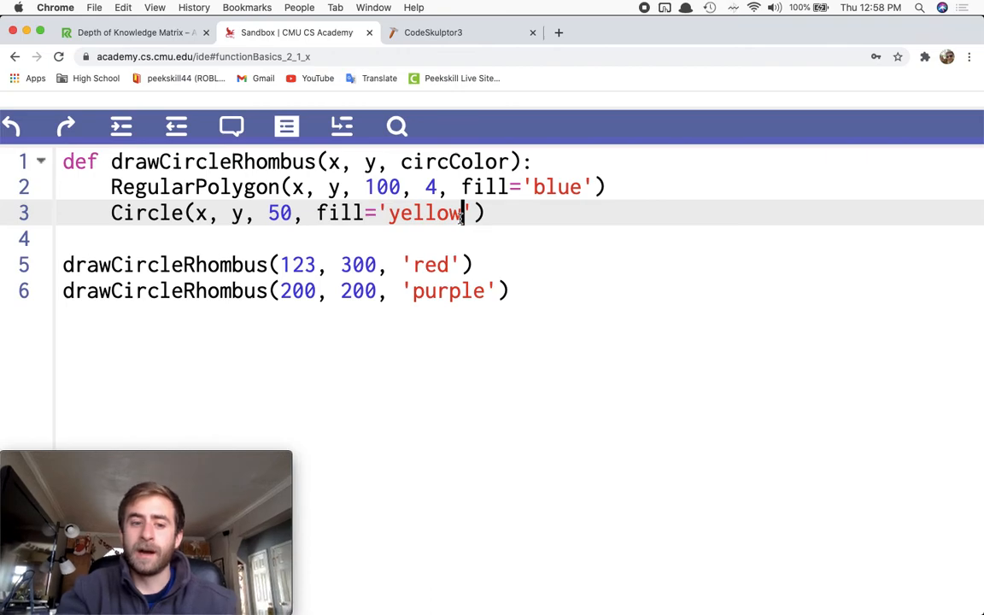
{"action": "key", "text": "Backspace"}
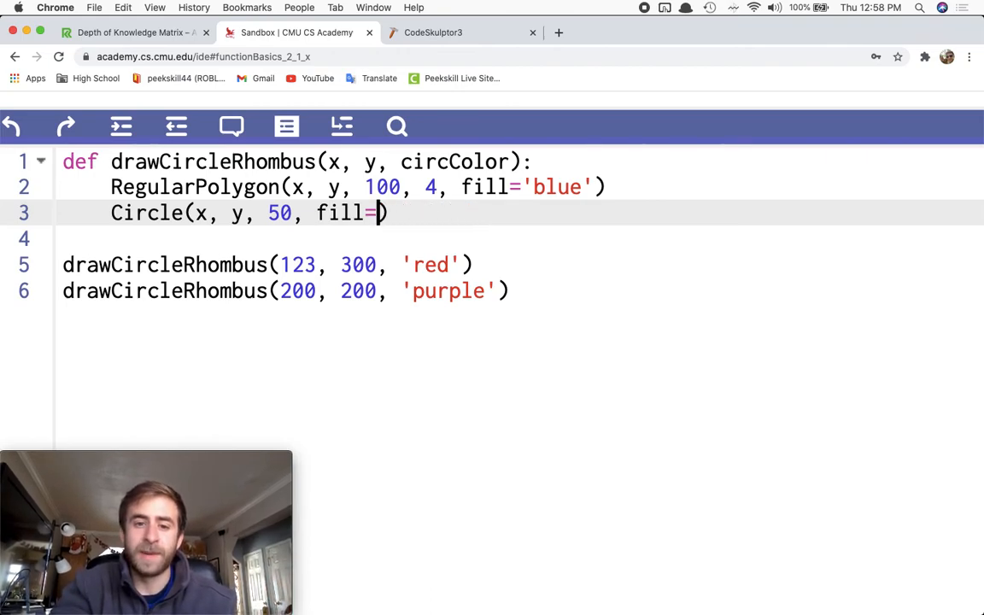
{"action": "type", "text": "circC"}
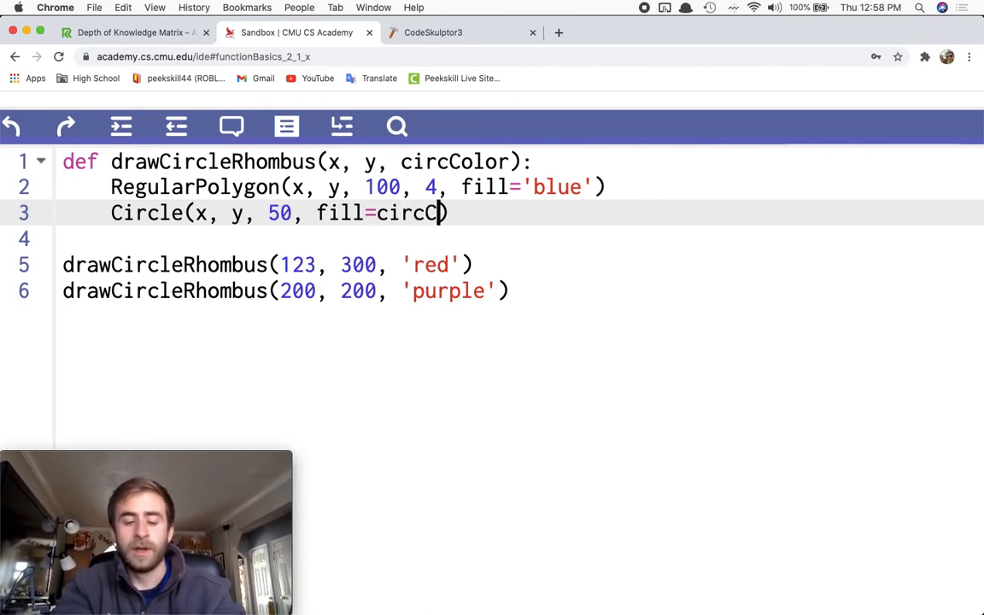
{"action": "type", "text": "olor"}
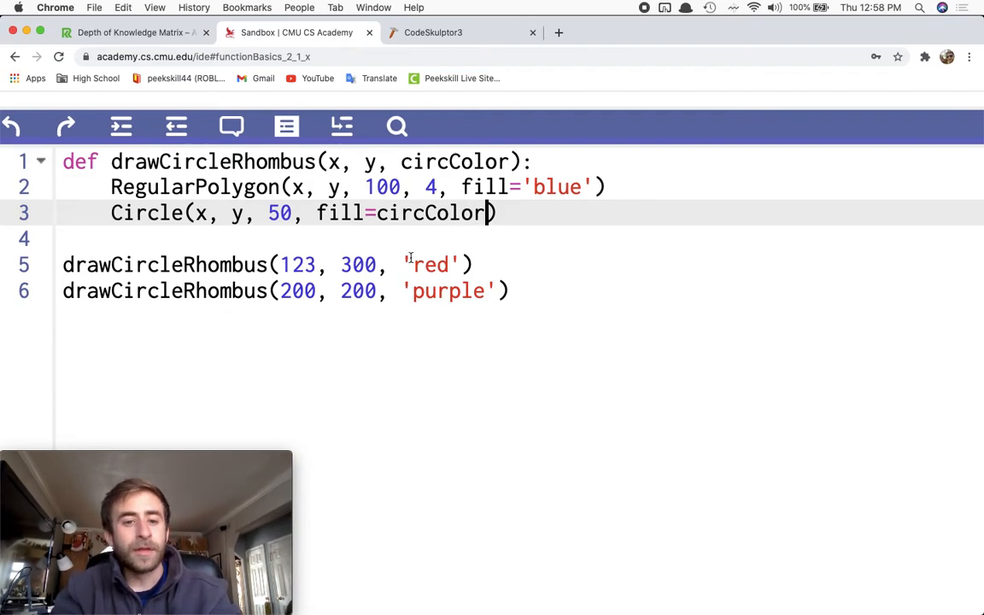
Highlight the 'red' argument and circColor parameter, then rerun with parameterised circle colours.
{"action": "double_click", "coordinate": [430, 264]}
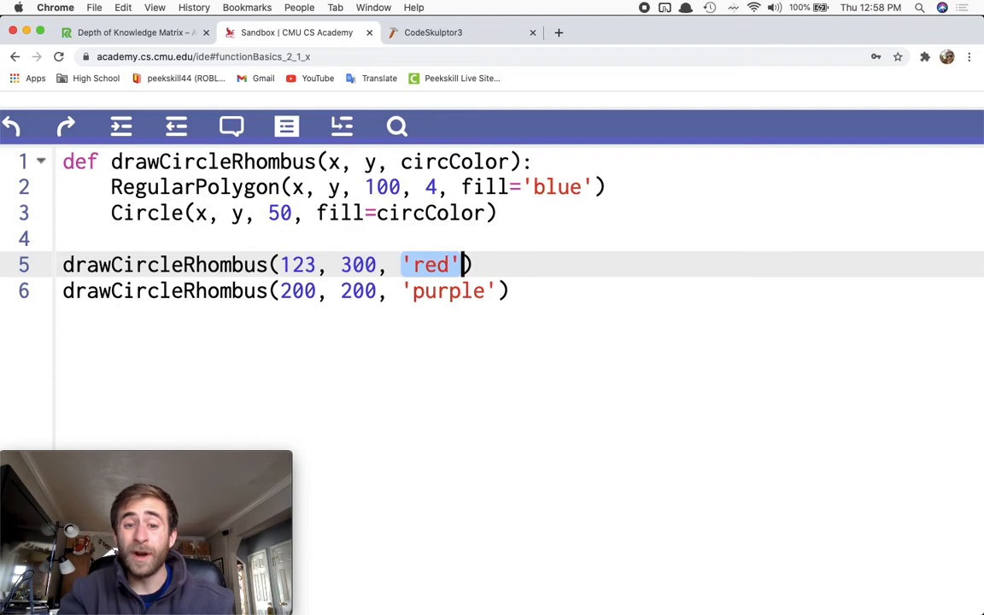
{"action": "left_click", "coordinate": [461, 290]}
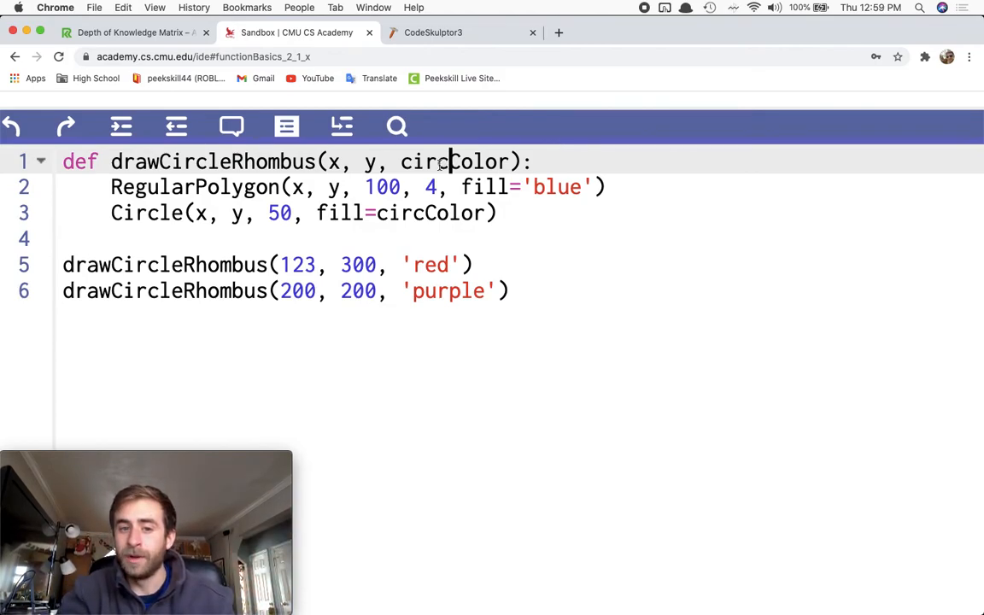
{"action": "double_click", "coordinate": [430, 213]}
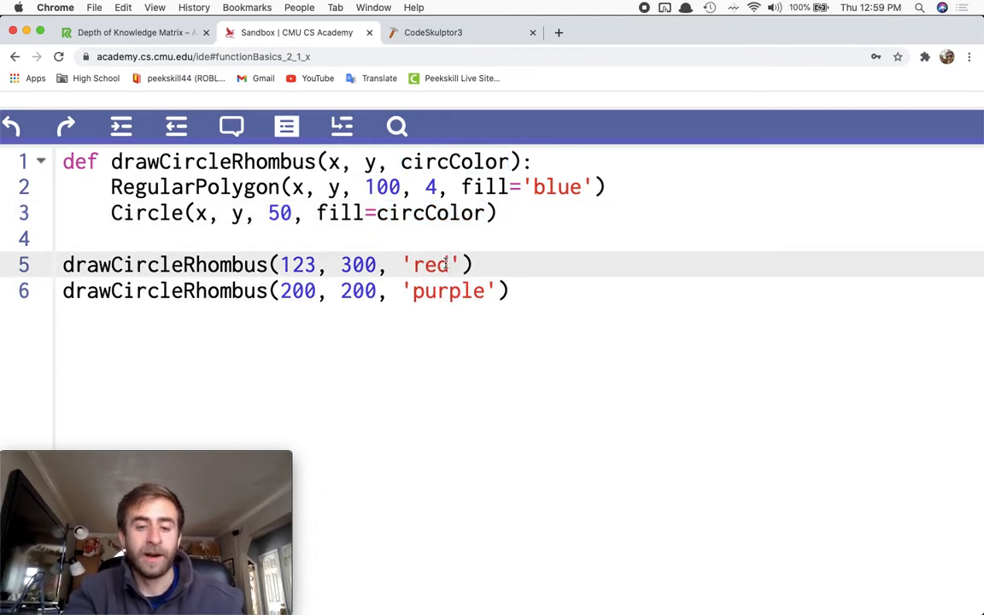
{"action": "left_click", "coordinate": [633, 139]}
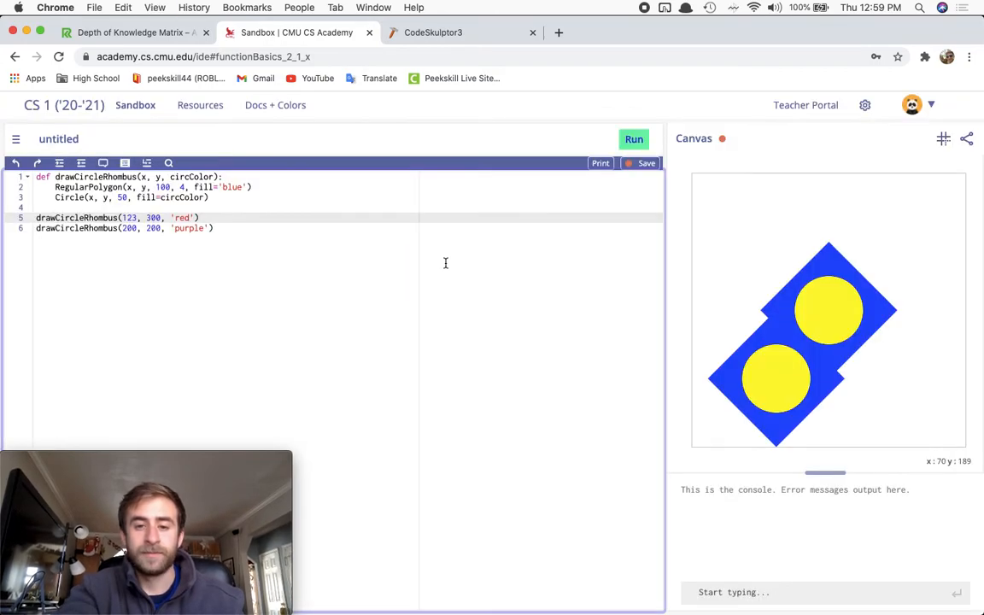
{"action": "left_click", "coordinate": [633, 140]}
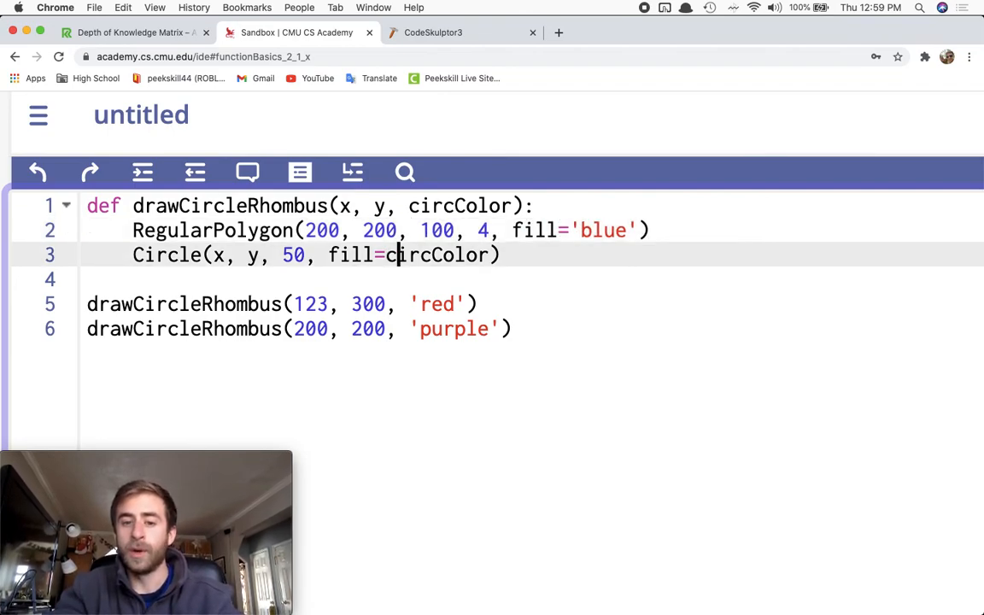
Change the circle's fill from circColor back to a fixed 'yellow'.
{"action": "double_click", "coordinate": [438, 255]}
{"action": "type", "text": "'yellow'"}
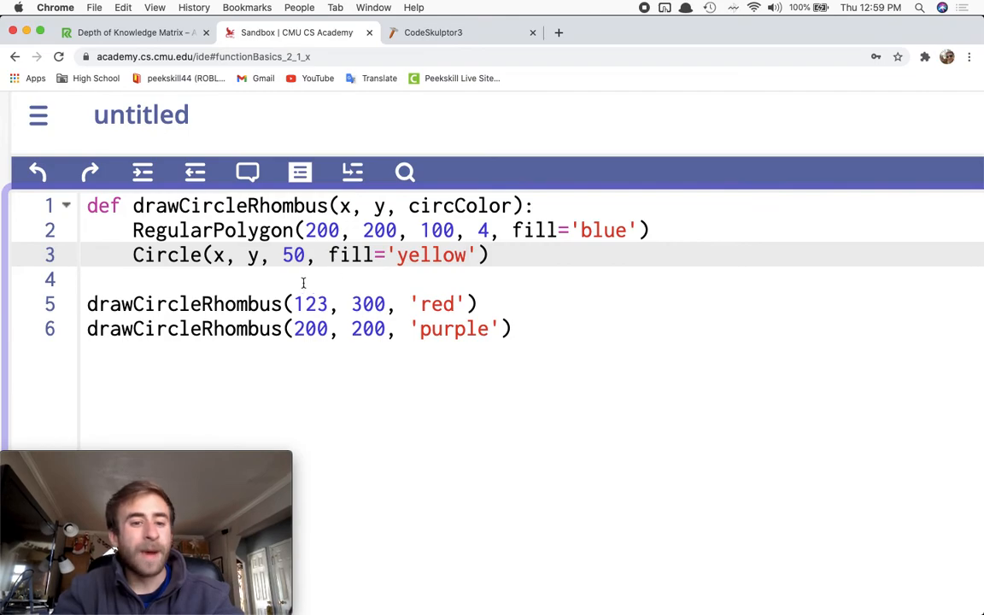
{"action": "left_click", "coordinate": [271, 329]}
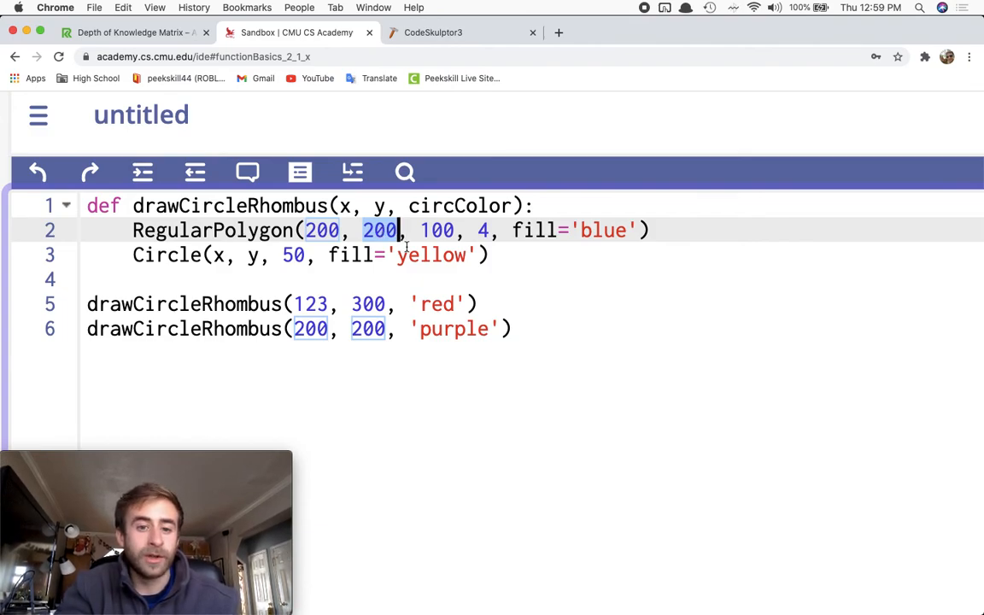
{"action": "double_click", "coordinate": [431, 255]}
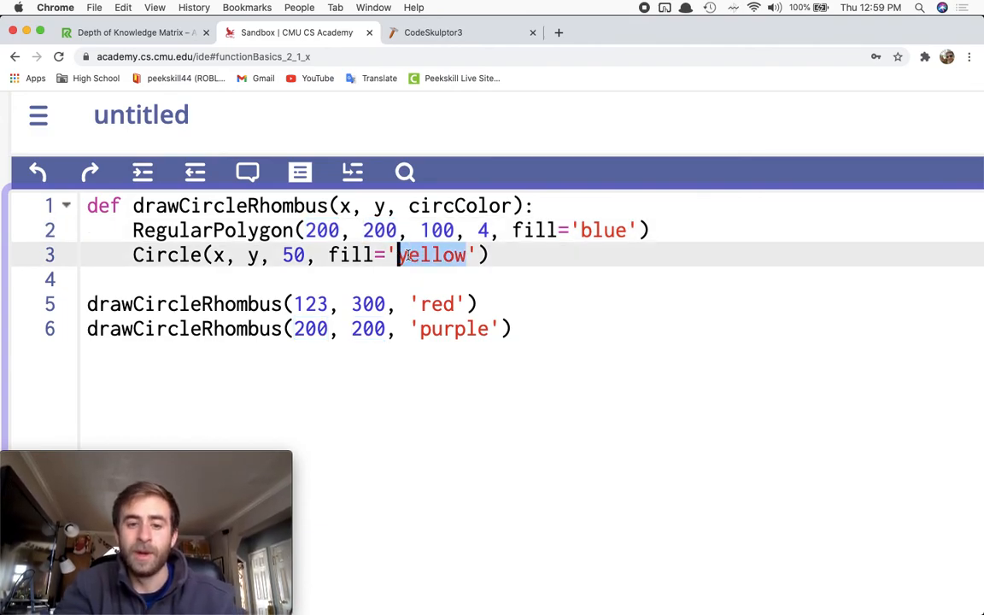